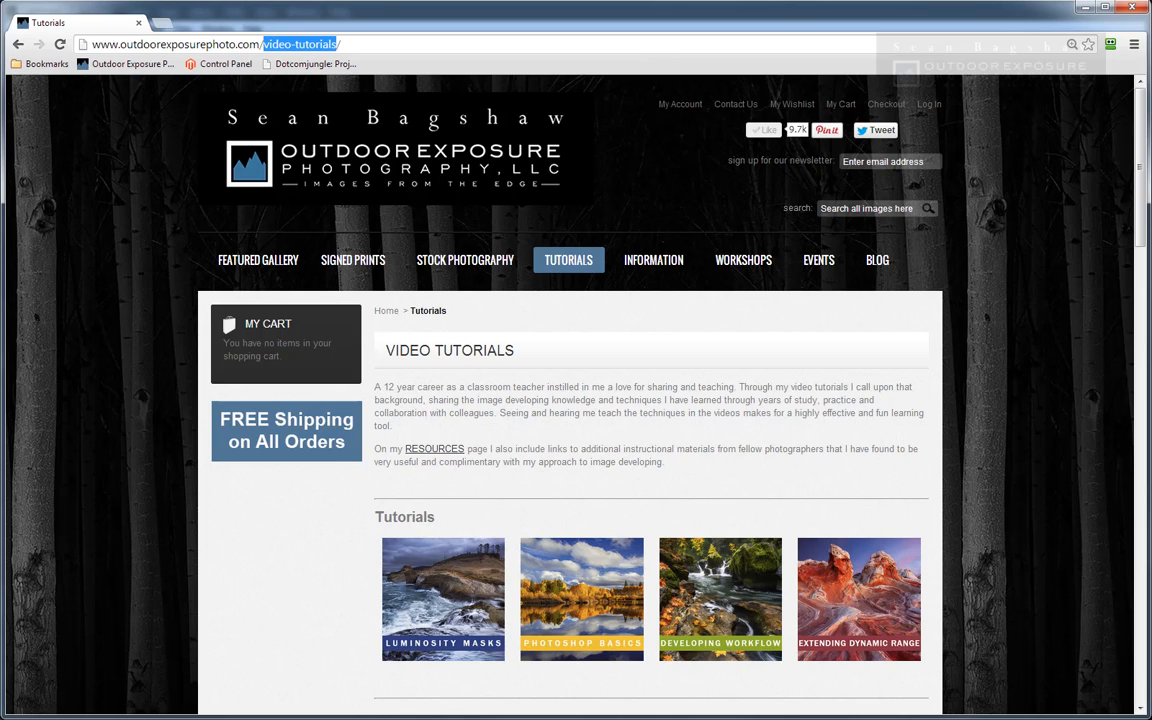
pyautogui.moveTo(959, 604)
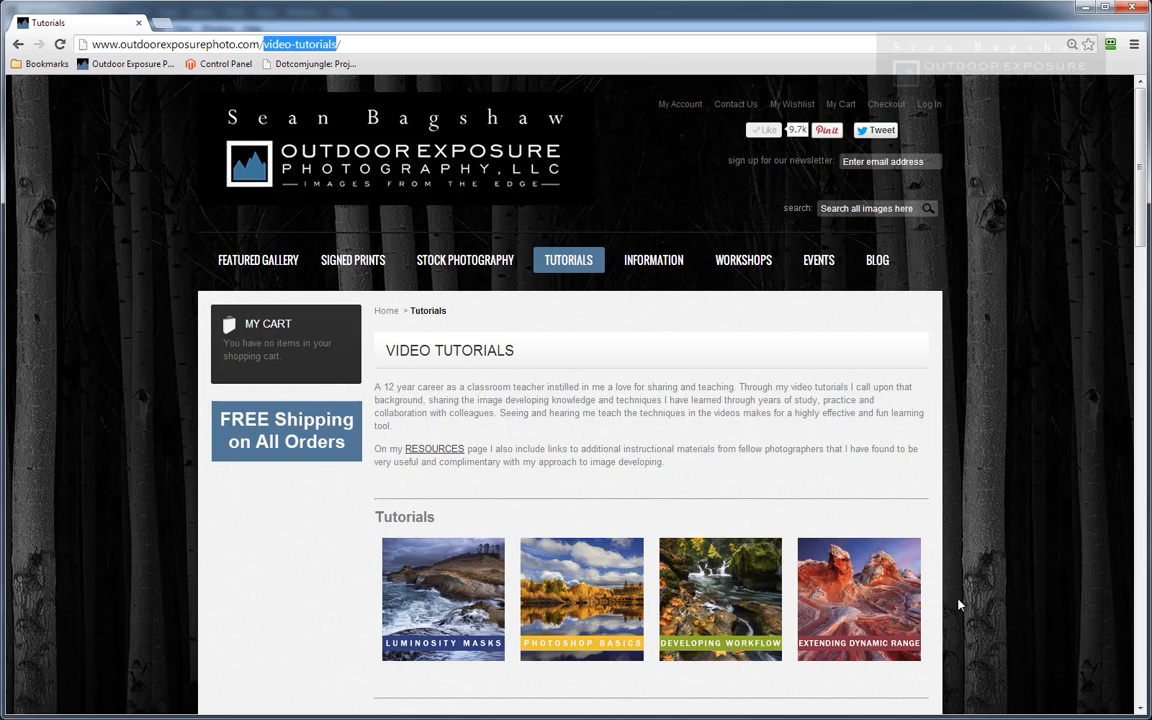
# View a bracketed exposure in Loupe, step to the brightest frame, and enter Develop.
pyautogui.click(858, 598)
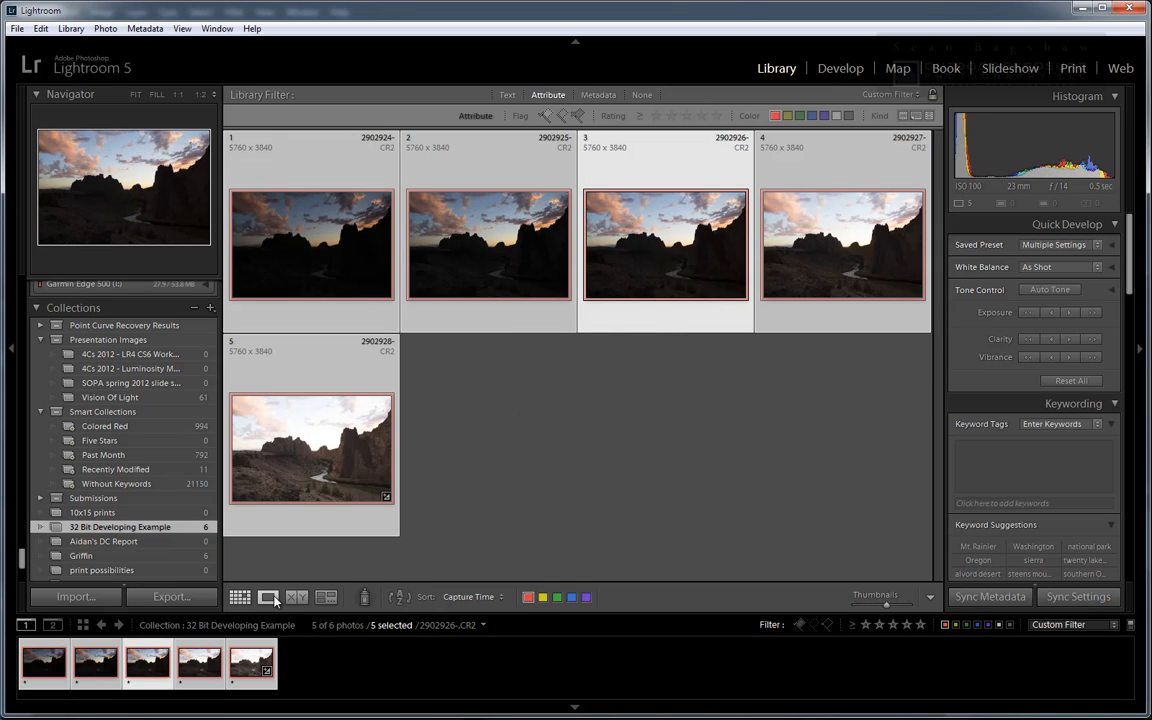
pyautogui.click(269, 597)
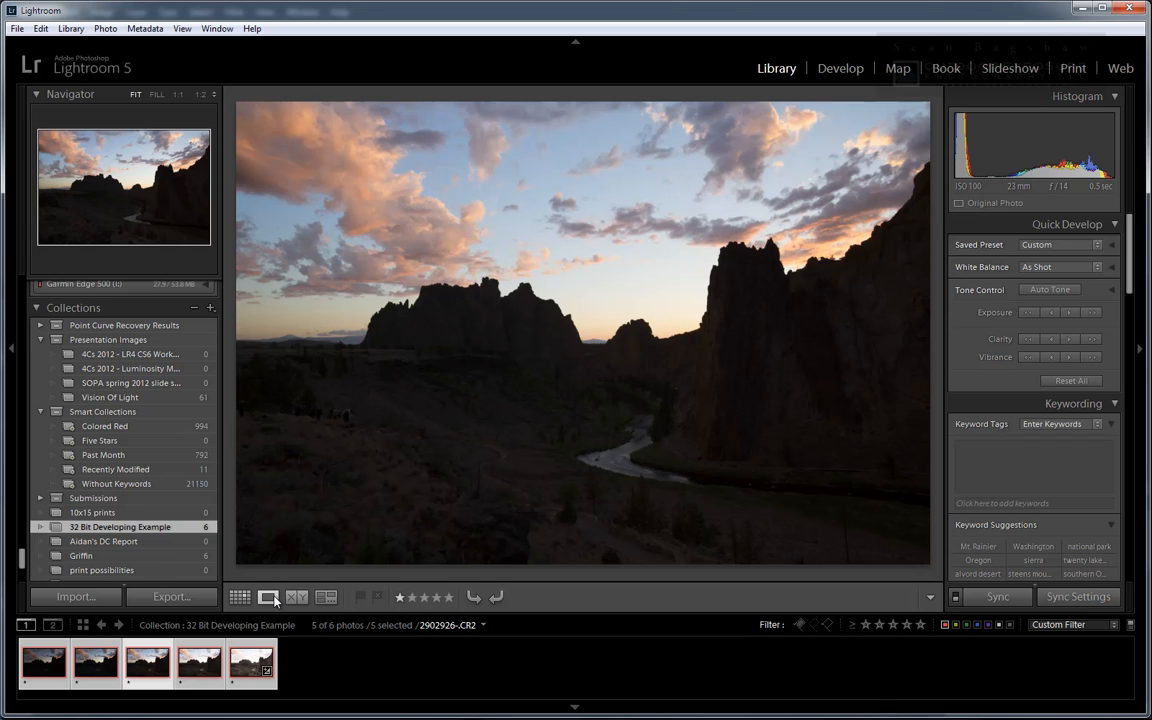
pyautogui.click(251, 663)
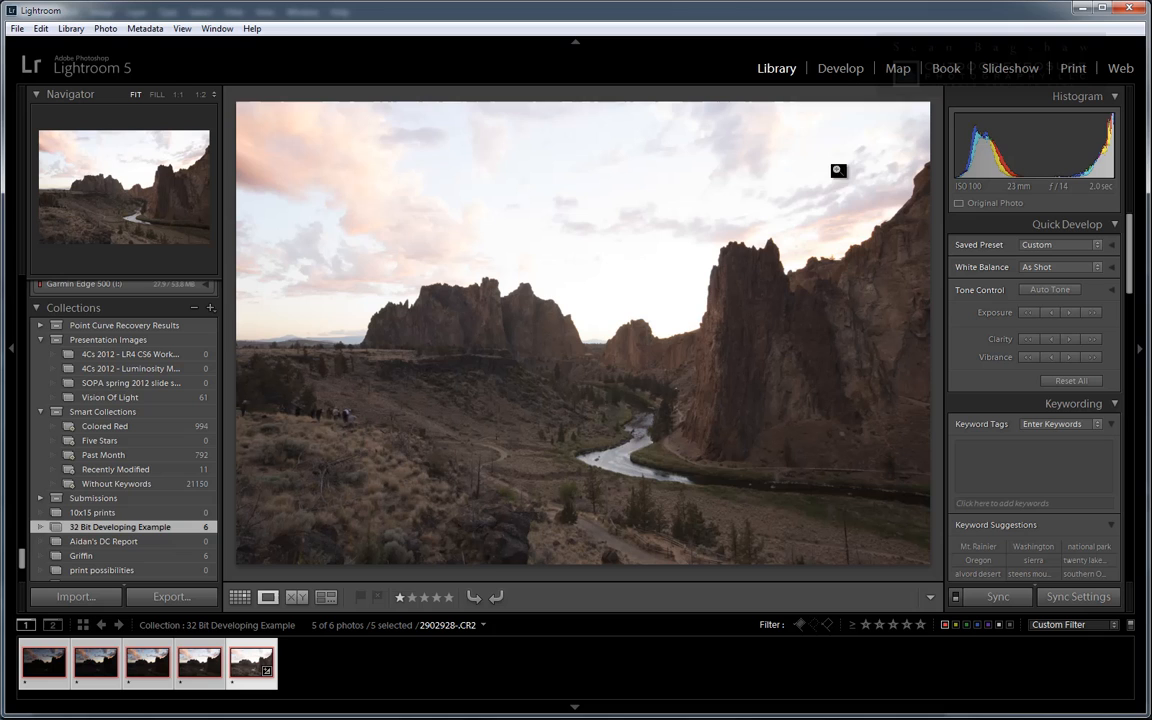
pyautogui.click(840, 68)
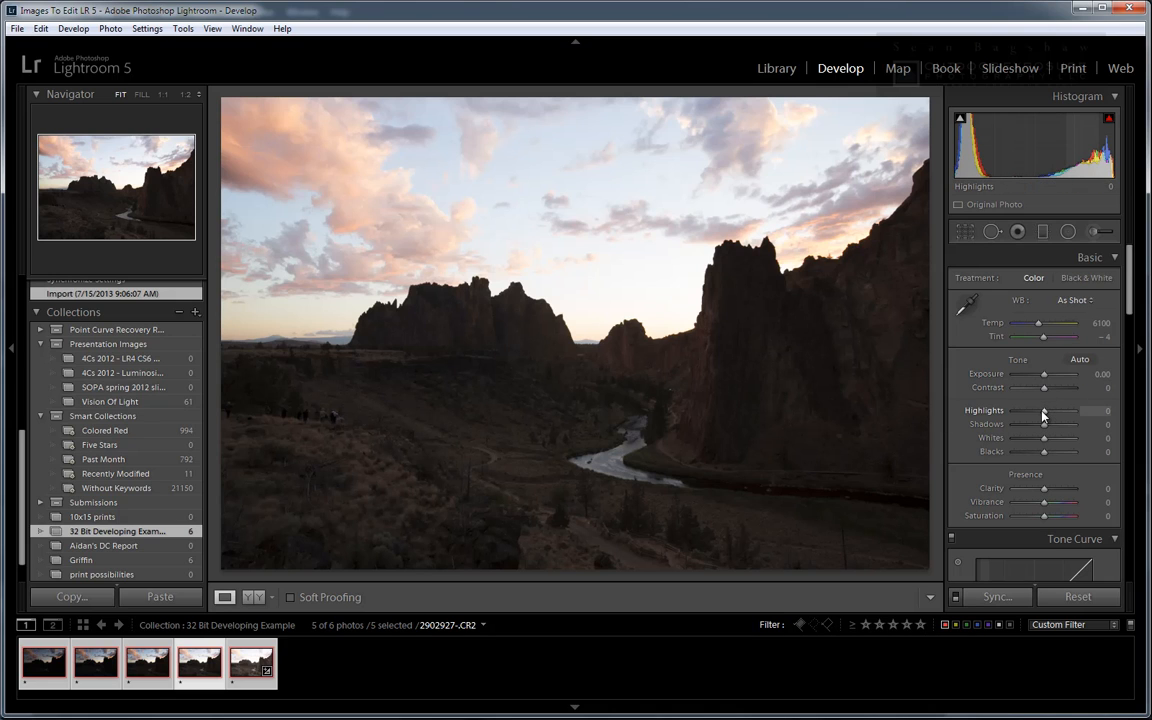
# Drag Highlights down to -100 and Shadows up to about +74, then ease Shadows back.
pyautogui.moveTo(1070, 410); pyautogui.dragTo(1013, 410)
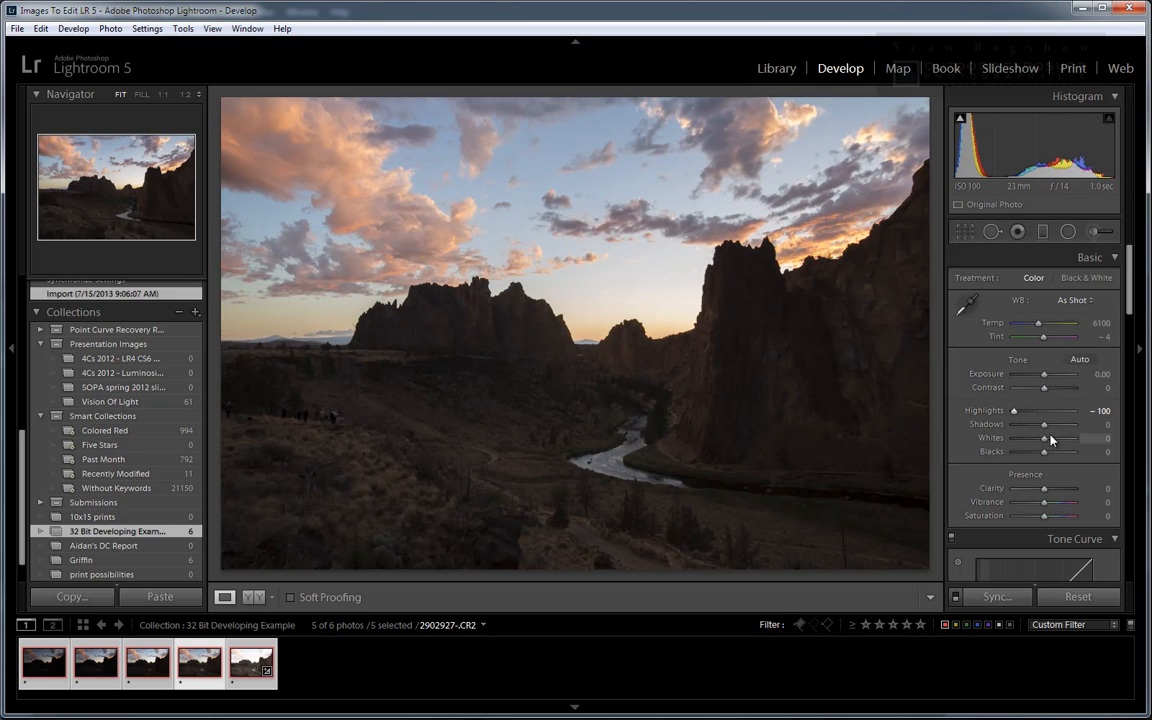
pyautogui.moveTo(1046, 424); pyautogui.dragTo(1068, 424)
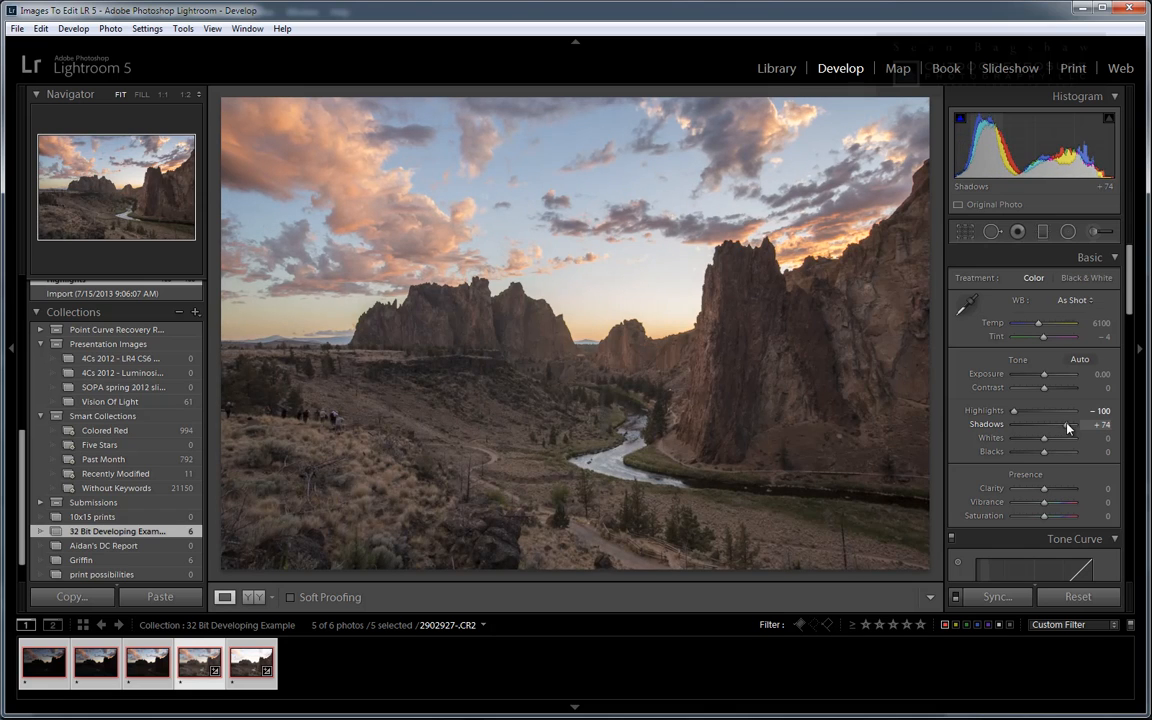
pyautogui.moveTo(1048, 424); pyautogui.dragTo(1034, 424)
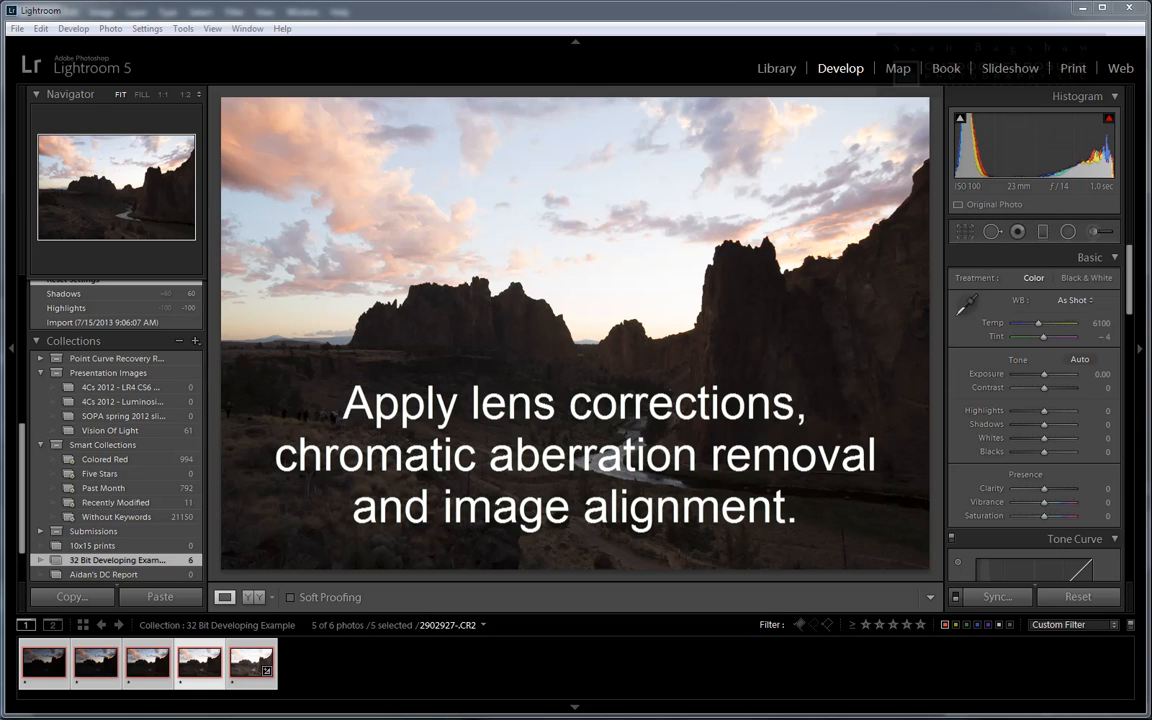
# Enable profile corrections and chromatic aberration removal, then sync them across all five exposures.
pyautogui.click(43, 662)
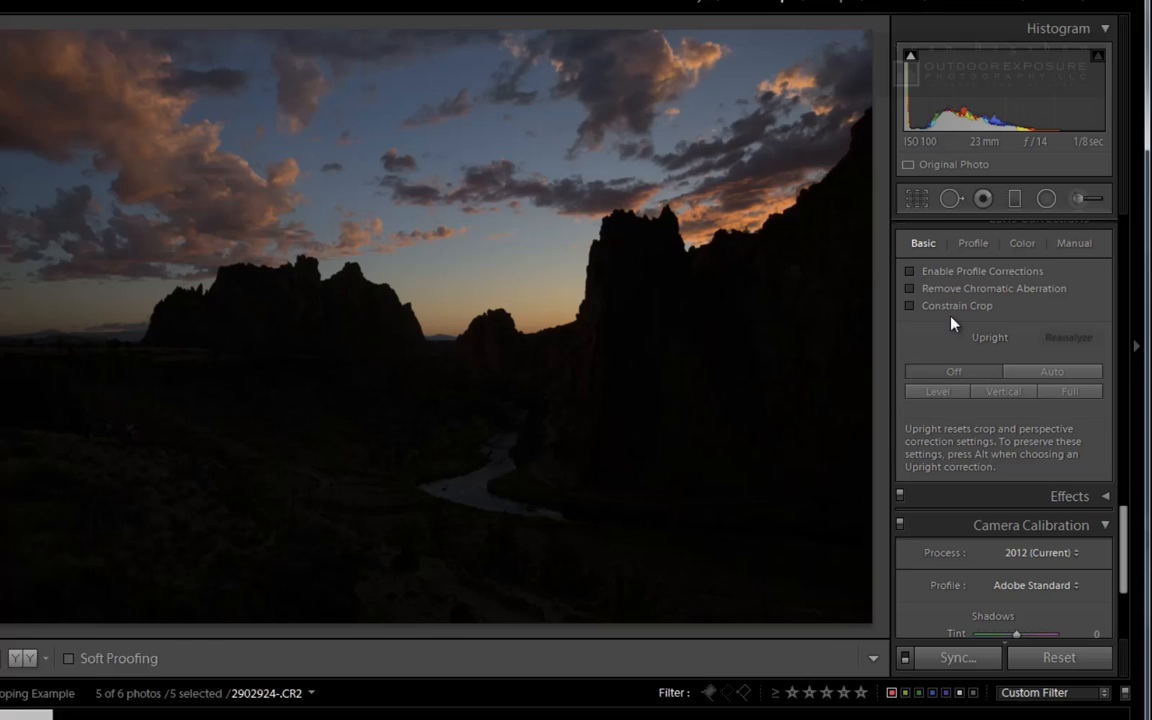
pyautogui.click(909, 271)
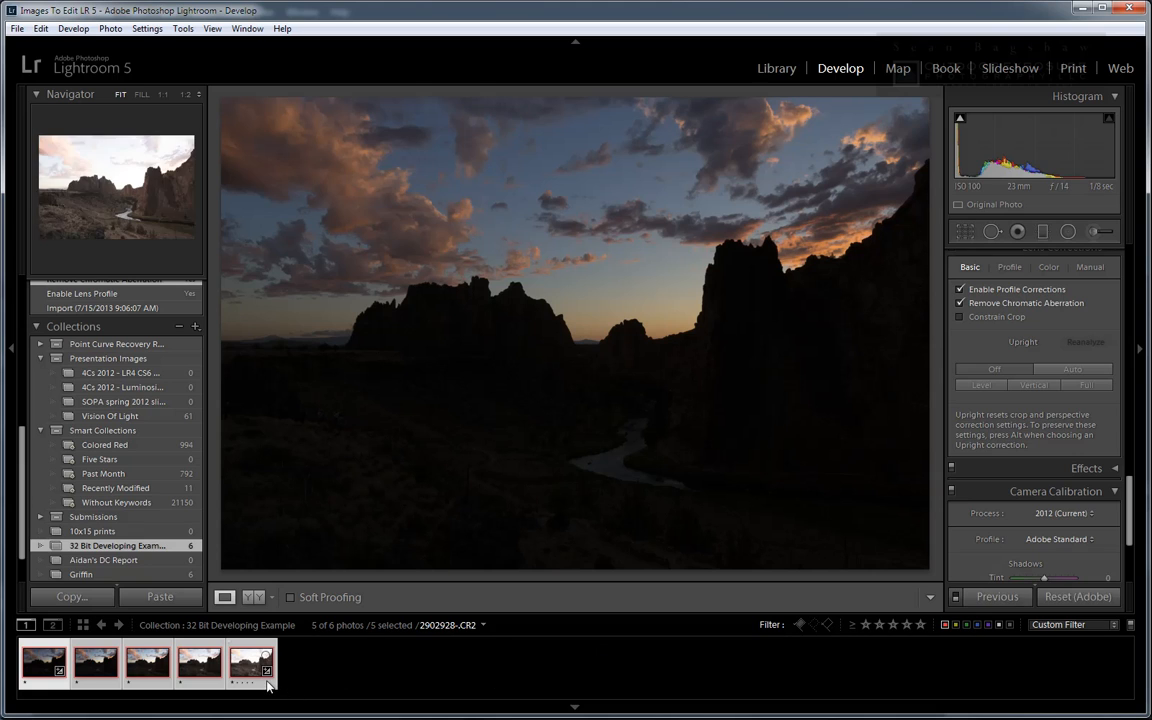
pyautogui.click(994, 596)
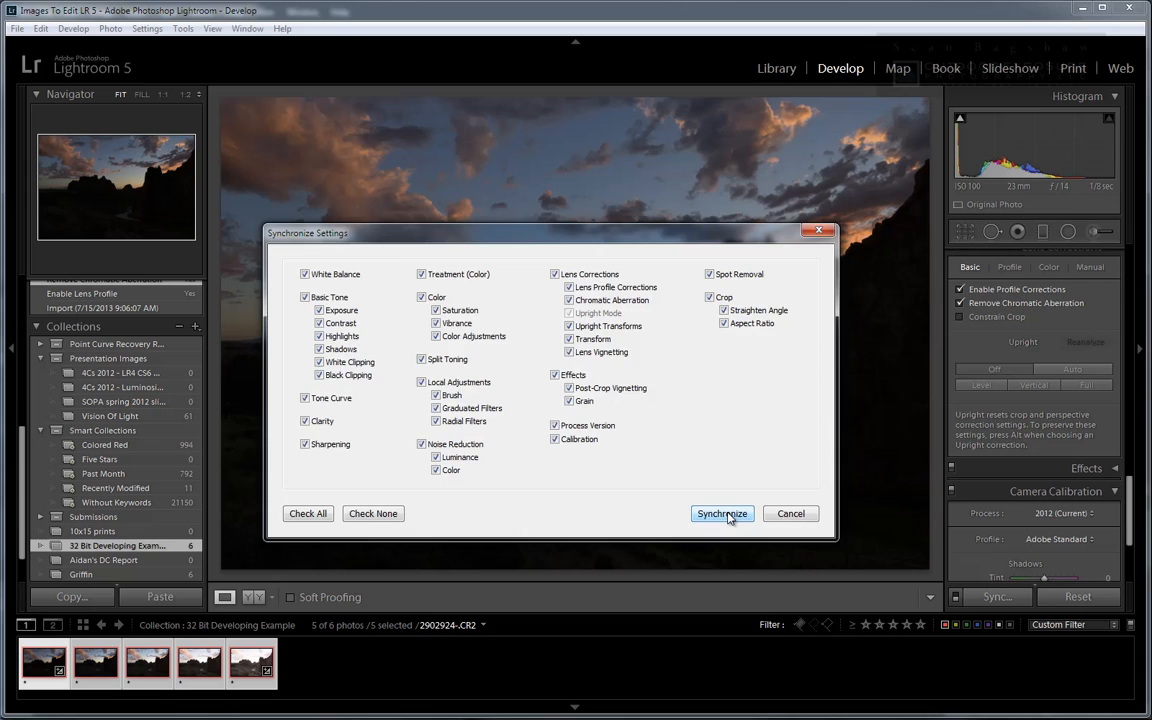
pyautogui.click(721, 513)
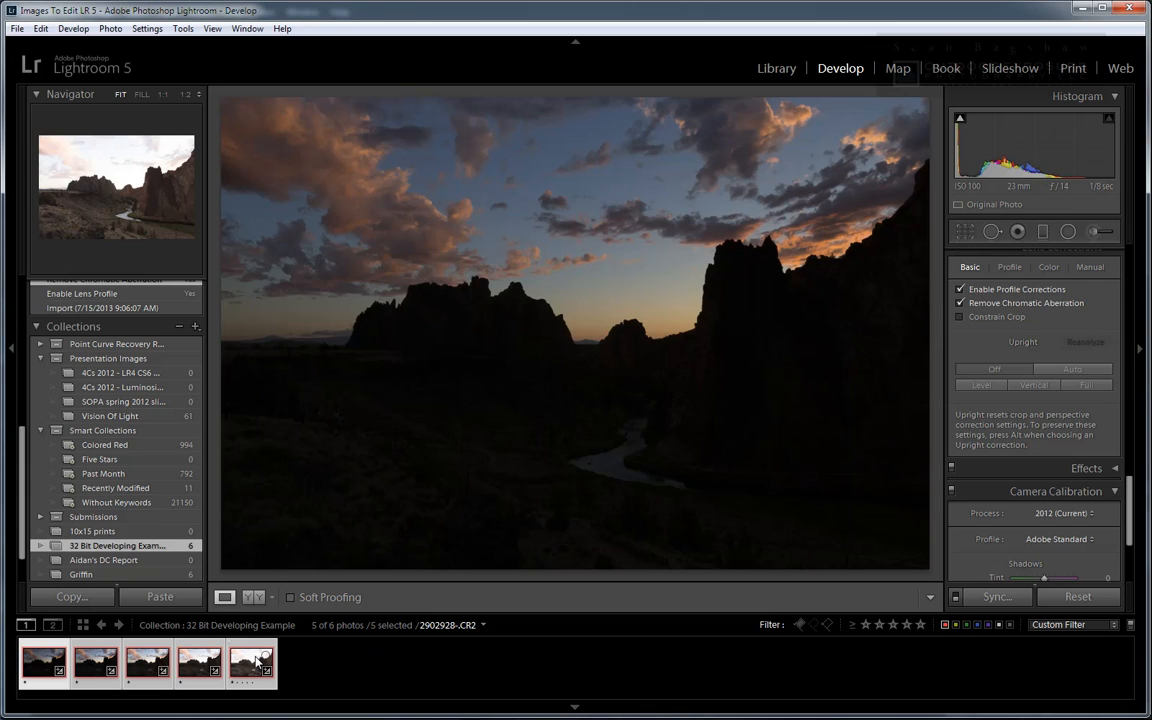
pyautogui.click(252, 662)
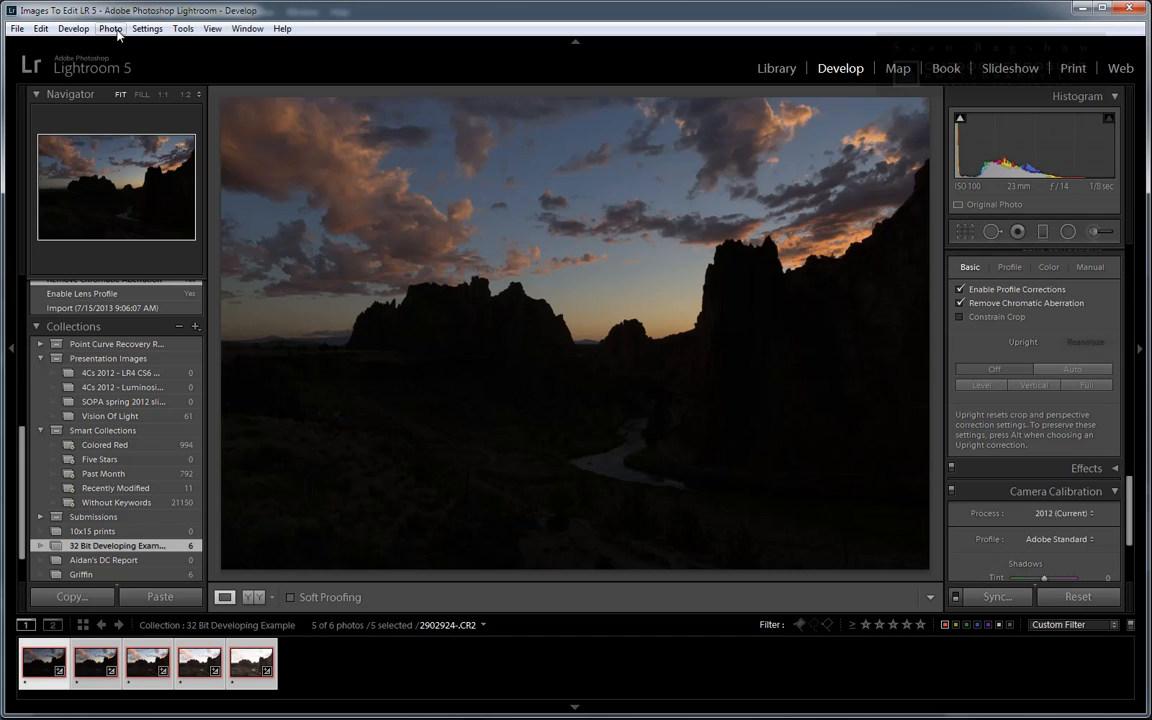
# Open the Photo menu to reach the Edit In > Merge to HDR Pro command.
pyautogui.click(110, 28)
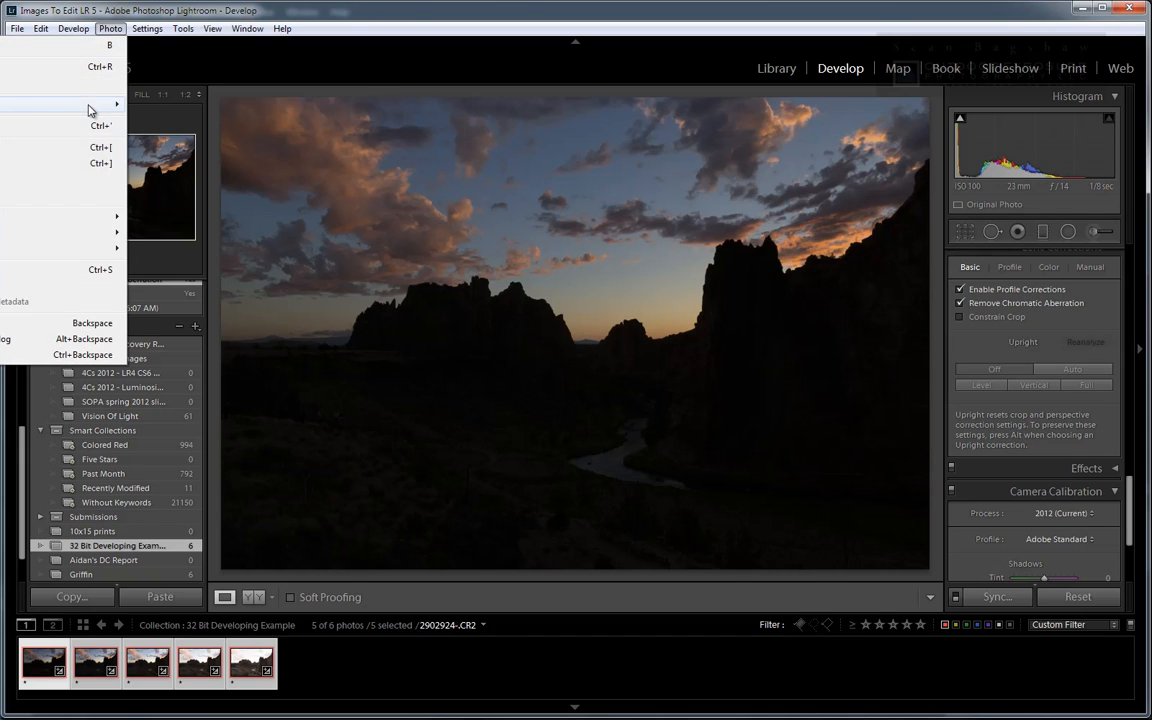
pyautogui.moveTo(60, 103)
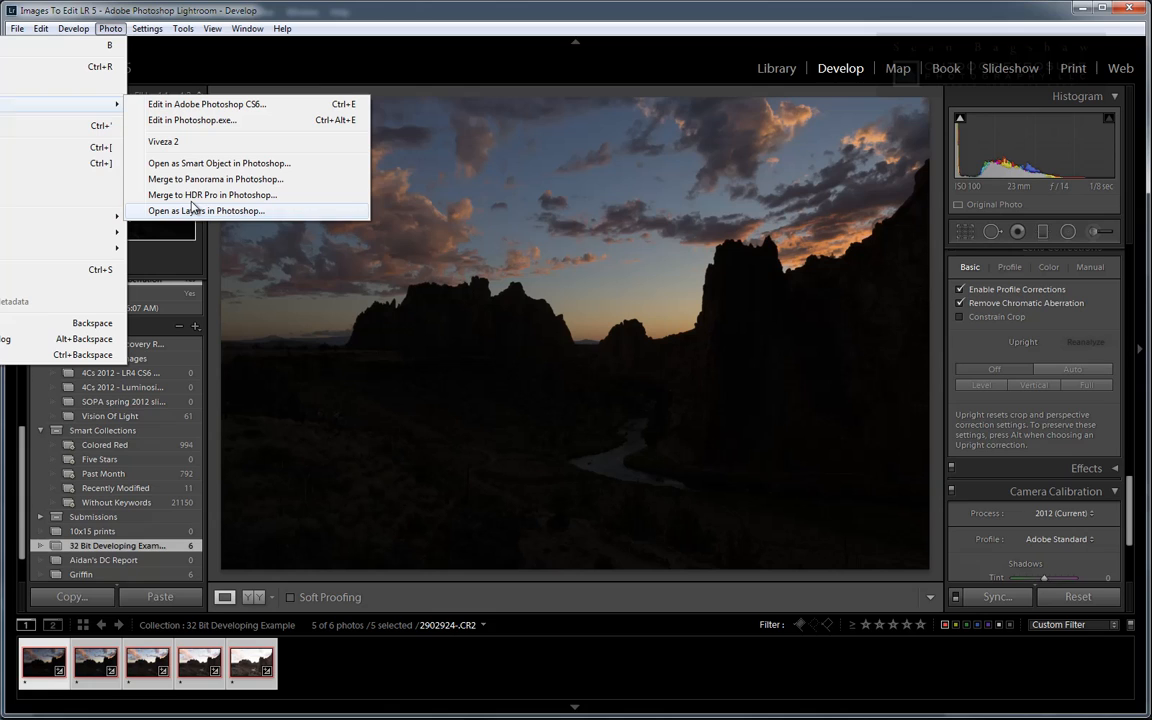
pyautogui.moveTo(195, 195)
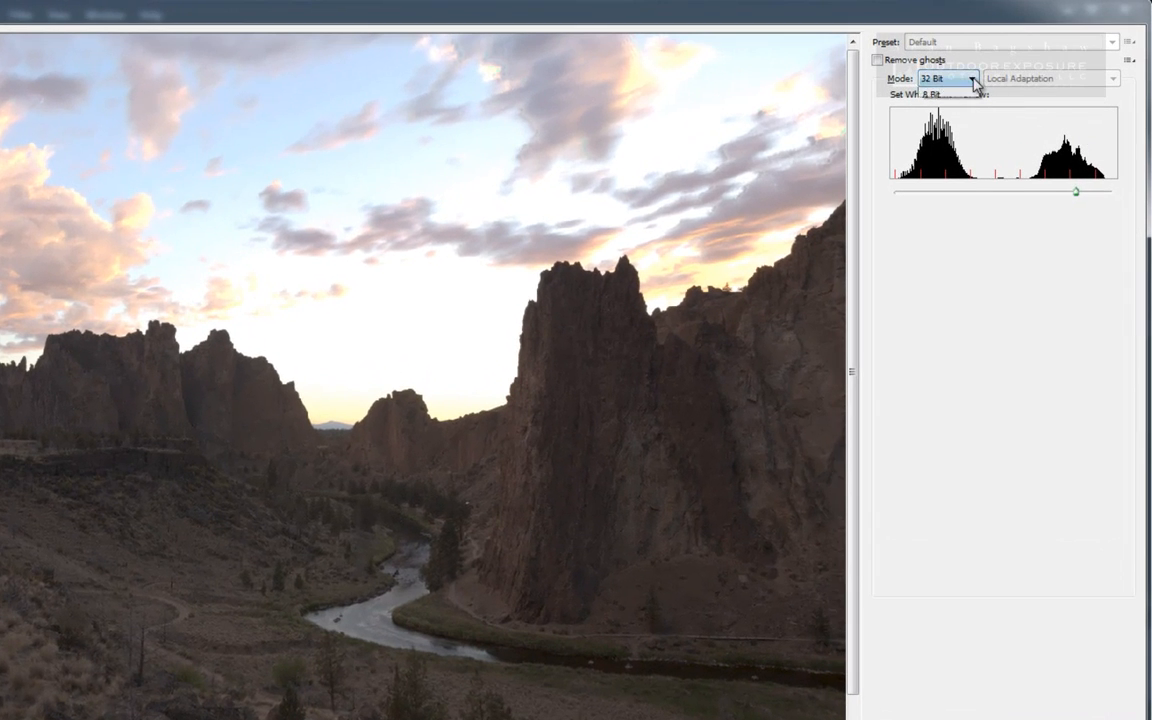
# Preview the merge in 16 Bit mode, then switch Mode to 32 Bit.
pyautogui.click(940, 78)
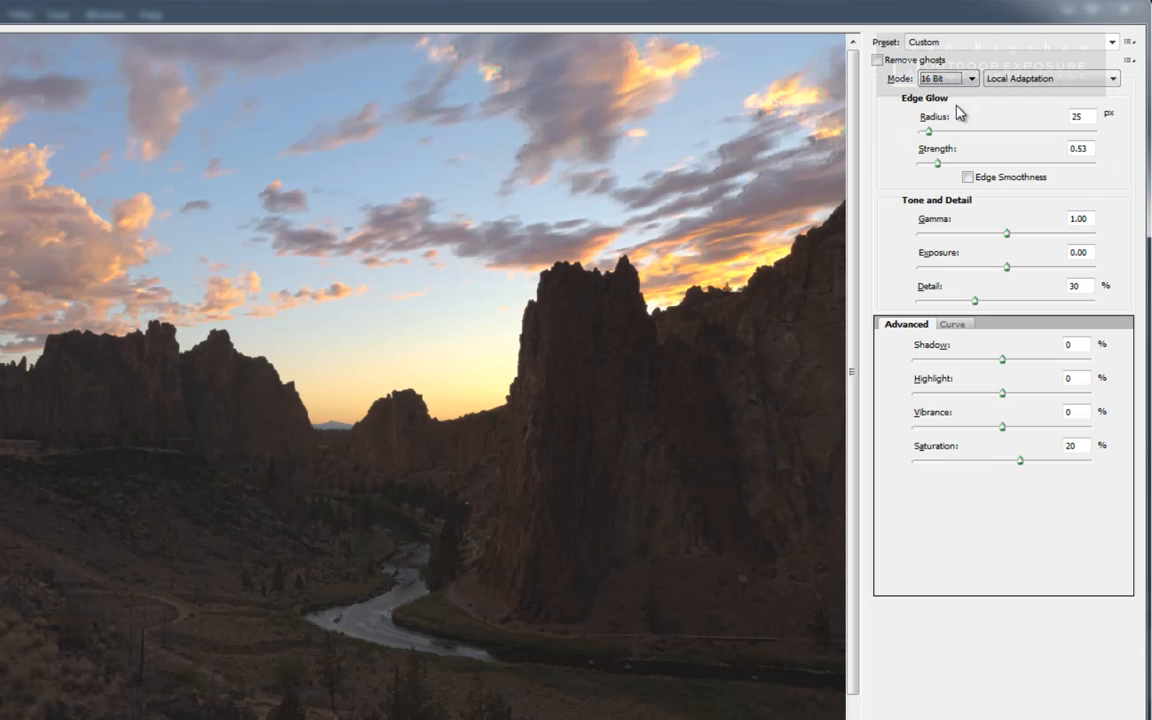
pyautogui.moveTo(967, 462)
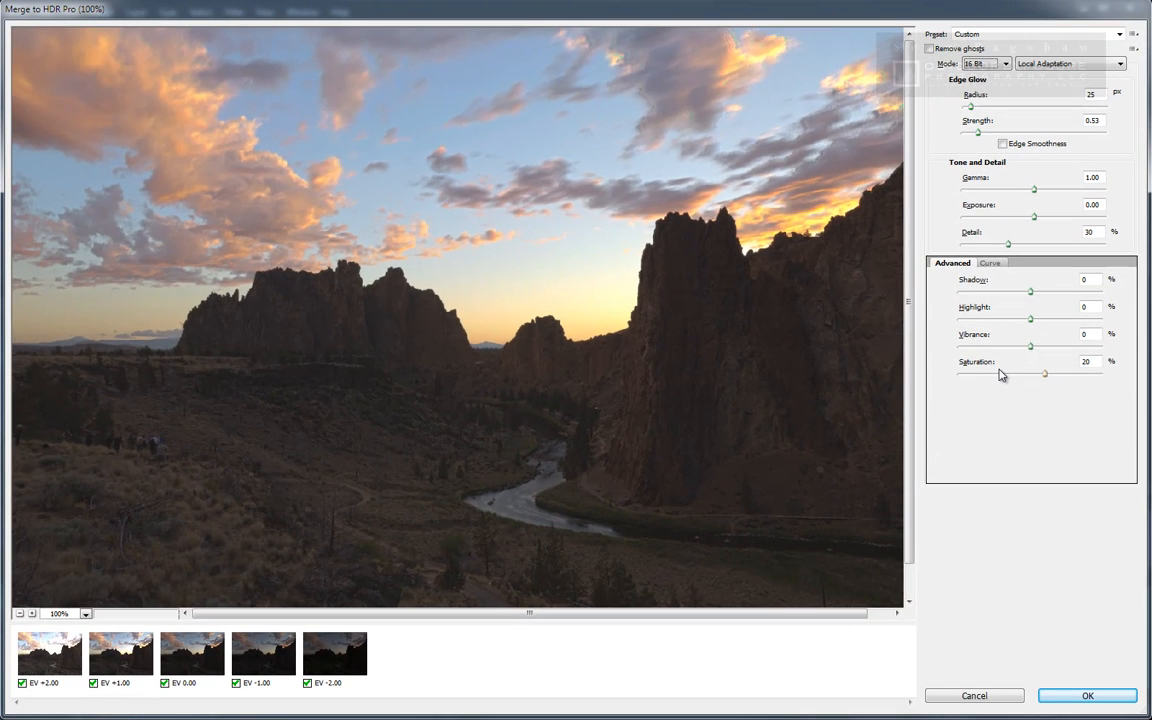
pyautogui.click(1005, 63)
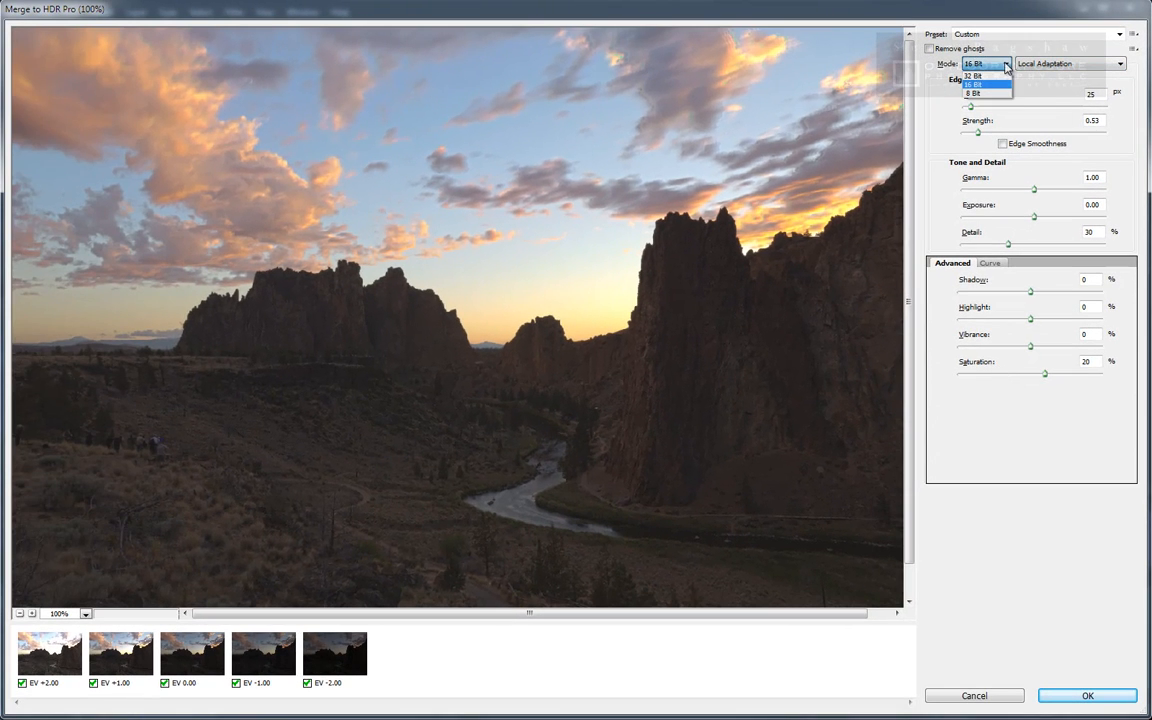
pyautogui.click(973, 75)
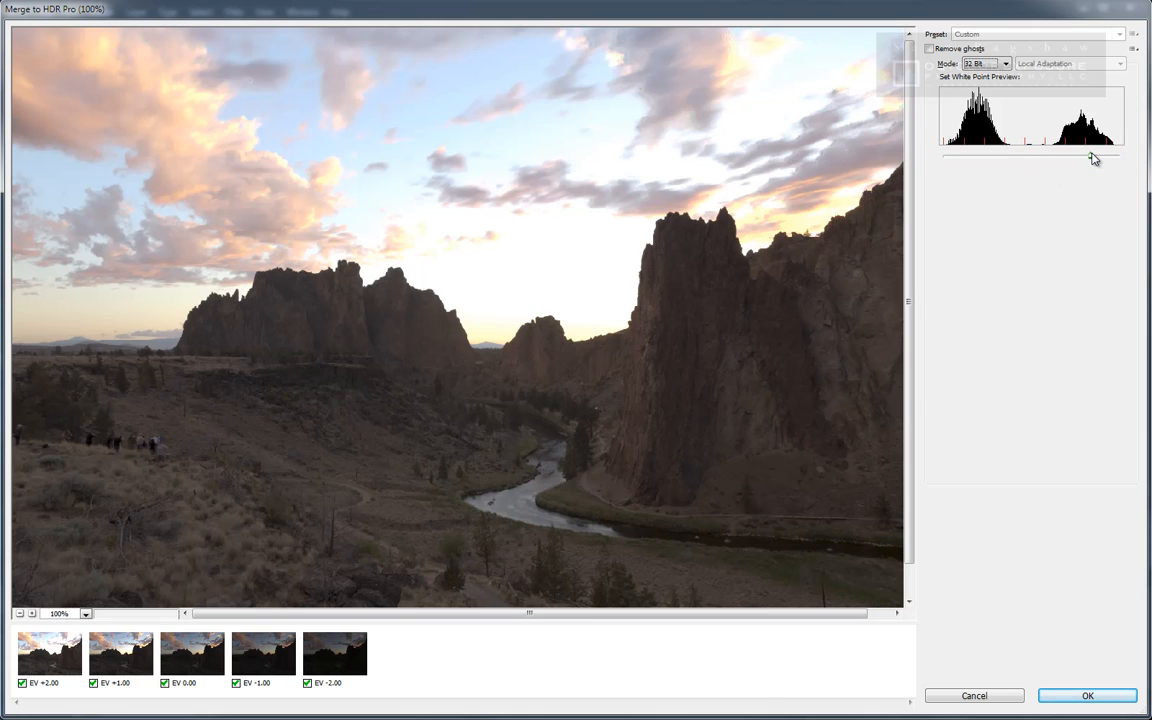
# Adjust the Set White Point Preview slider partway to brighten the sky and canyon.
pyautogui.moveTo(1095, 158); pyautogui.dragTo(988, 156)
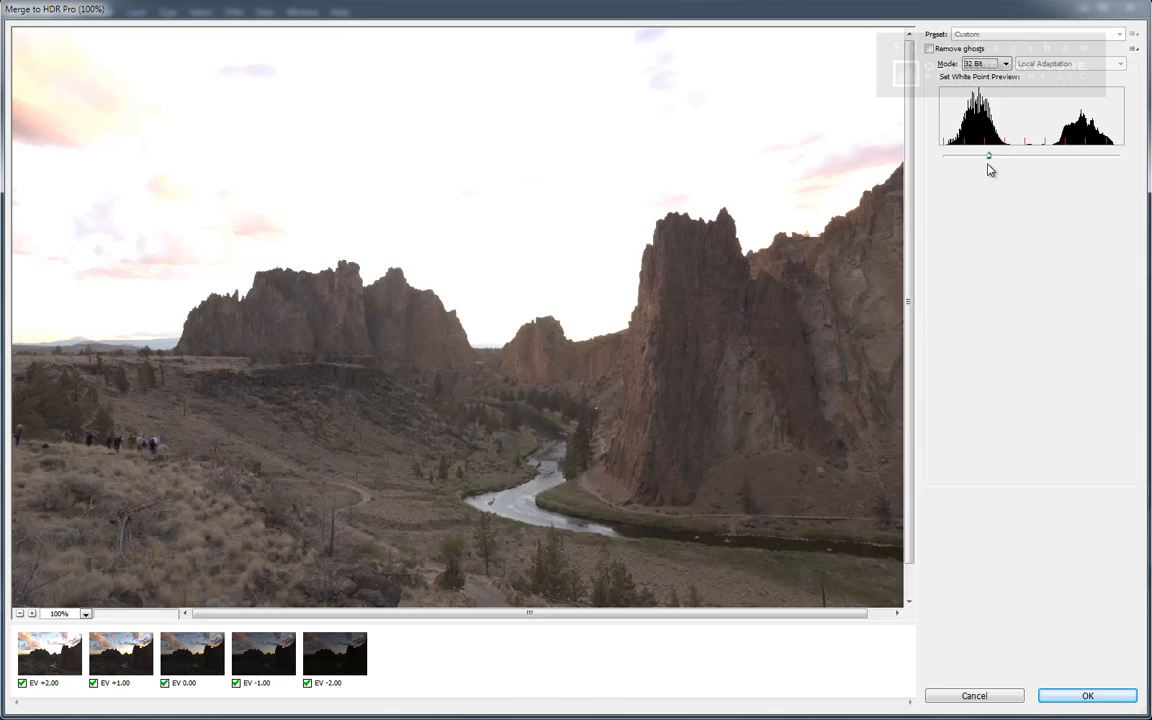
pyautogui.moveTo(988, 156); pyautogui.dragTo(1080, 156)
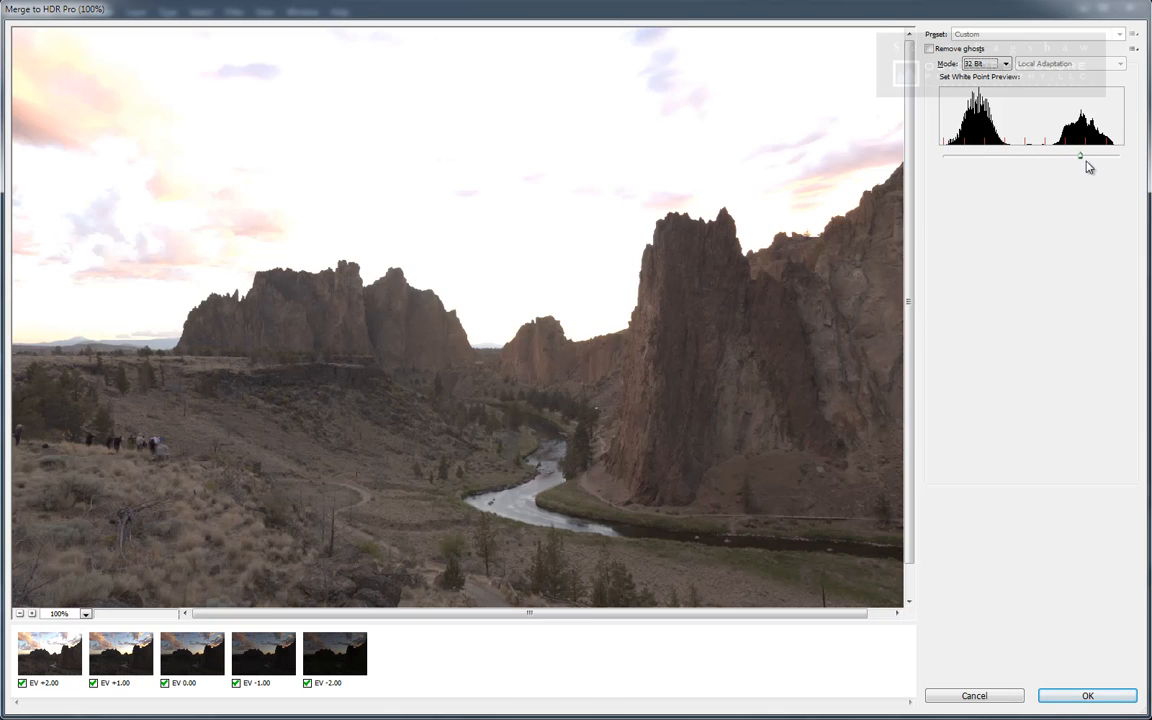
pyautogui.moveTo(1080, 156); pyautogui.dragTo(1110, 157)
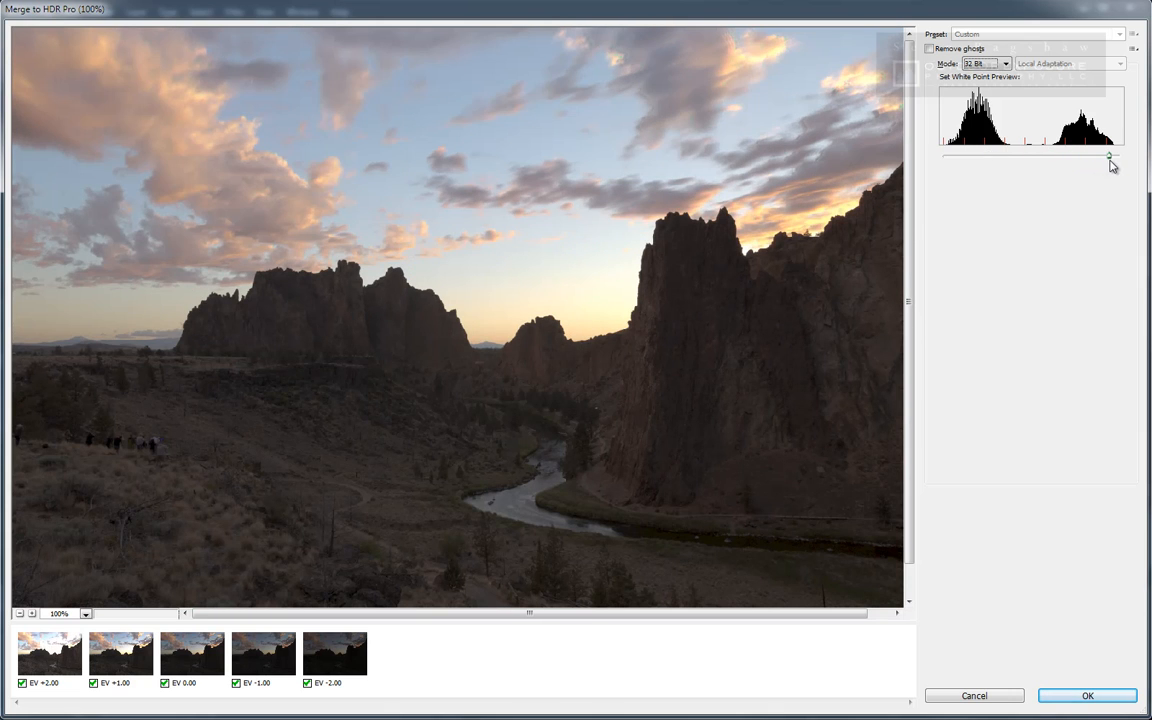
pyautogui.moveTo(1110, 160); pyautogui.dragTo(1085, 160)
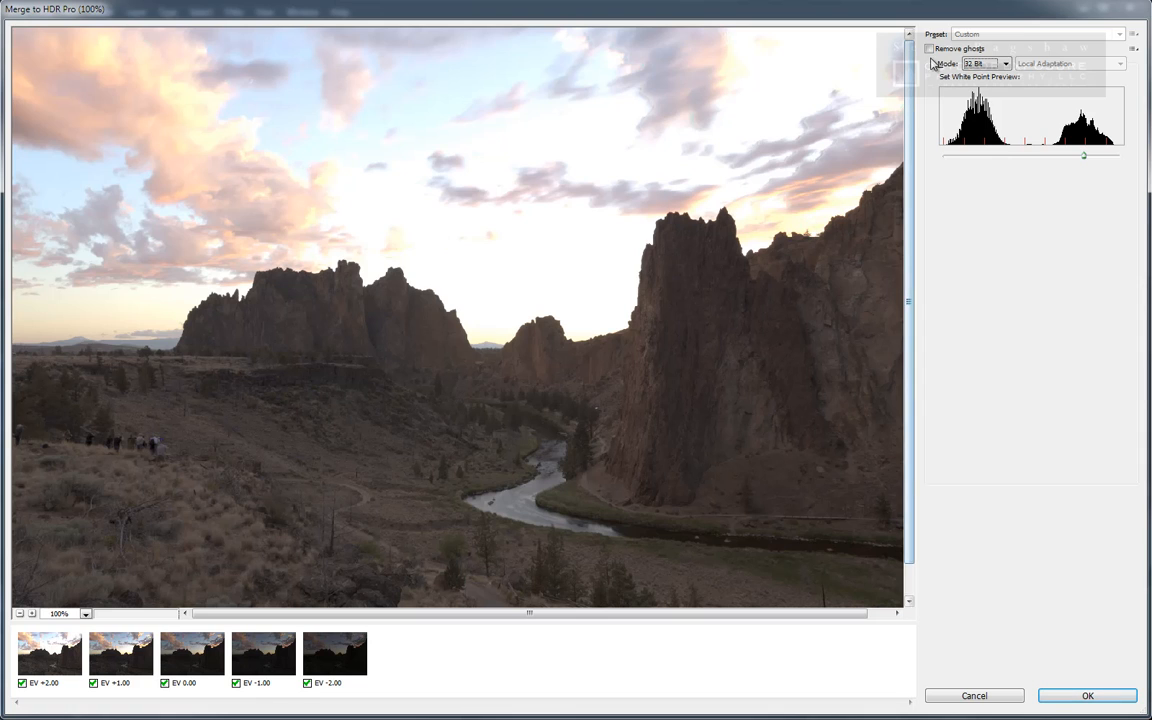
# Enable Remove ghosts using the EV -1.00 frame as base and confirm the merge.
pyautogui.click(930, 48)
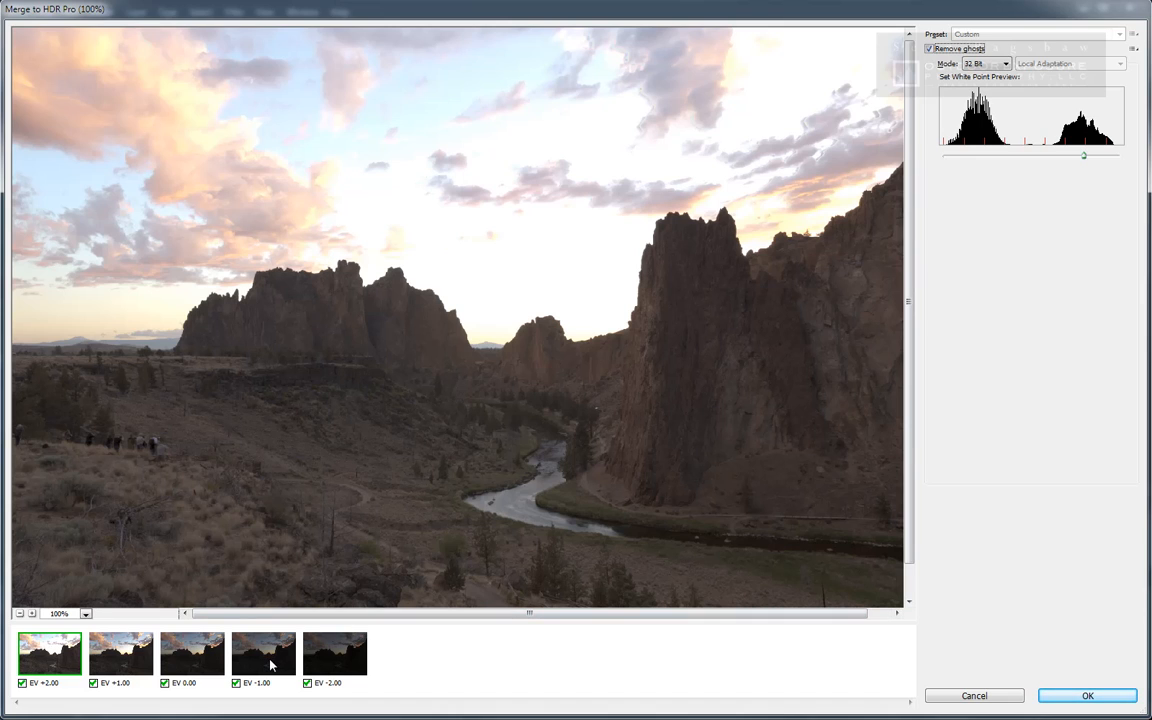
pyautogui.click(263, 652)
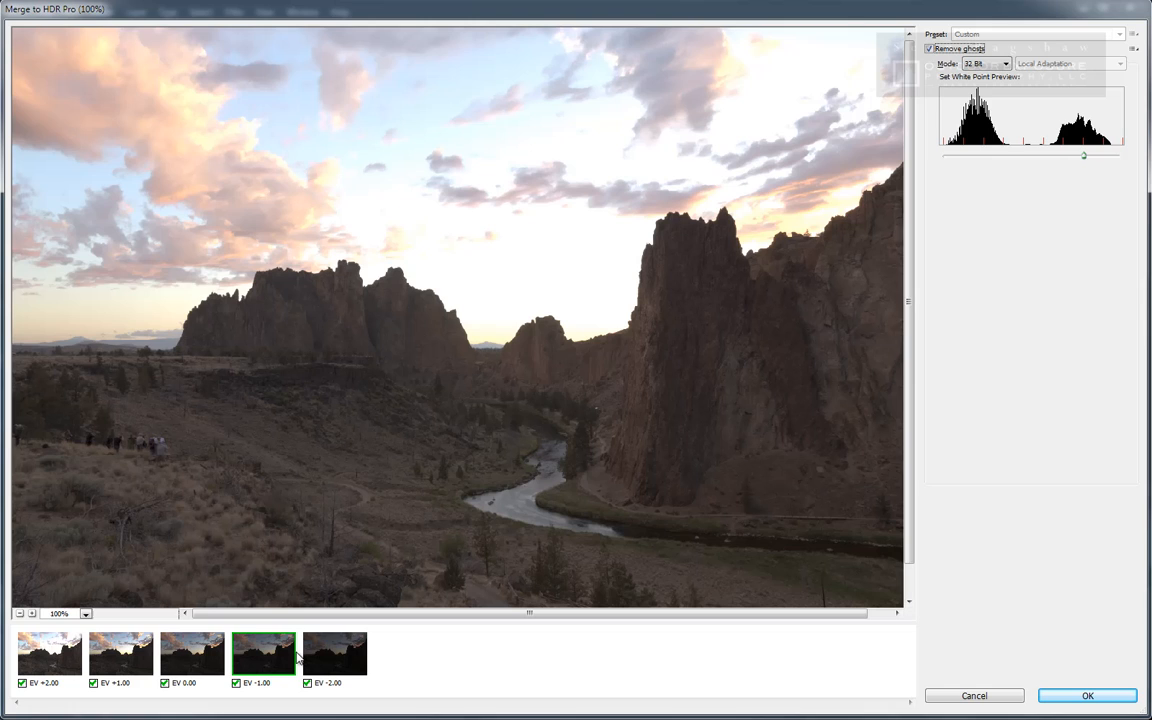
pyautogui.moveTo(340, 523)
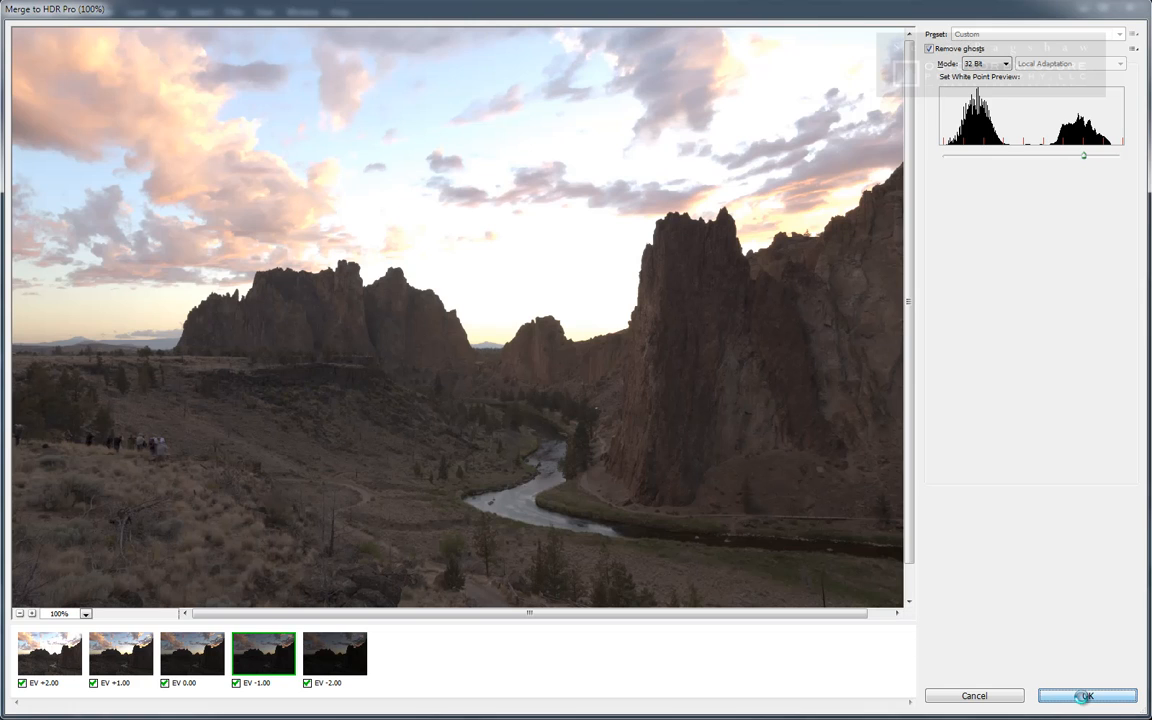
pyautogui.click(1087, 695)
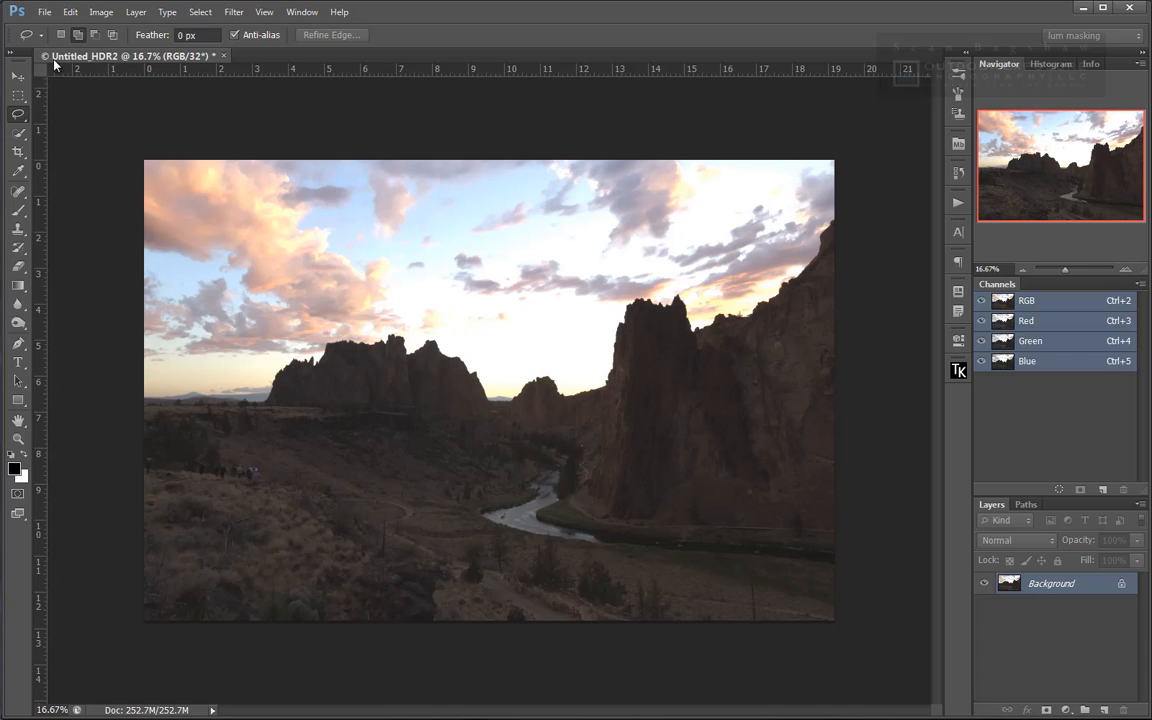
# Save the merged 32-bit HDR as a TIFF with File > Save, then minimize Photoshop.
pyautogui.click(44, 11)
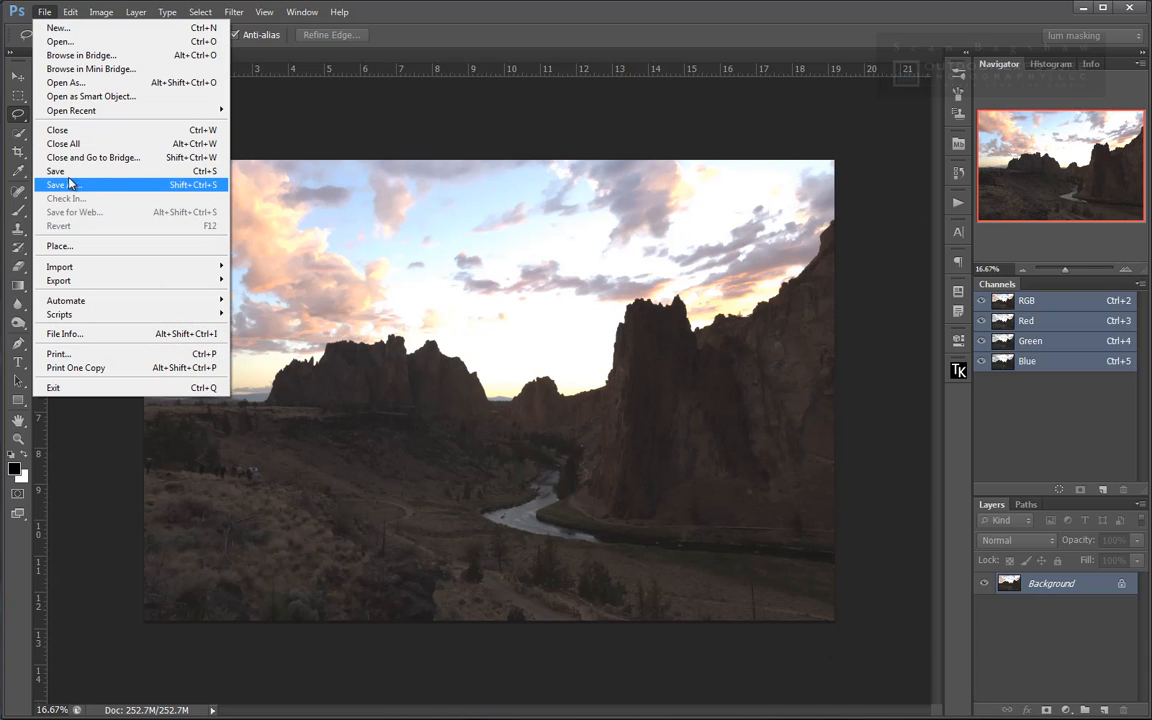
pyautogui.moveTo(56, 171)
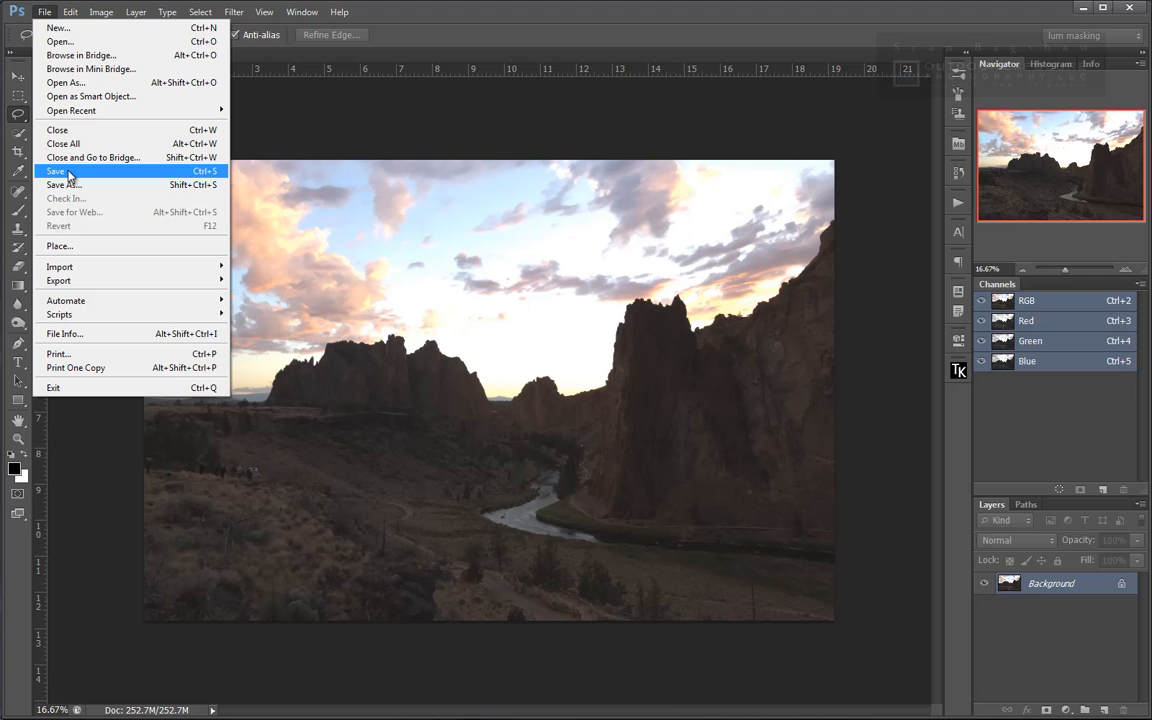
pyautogui.click(56, 171)
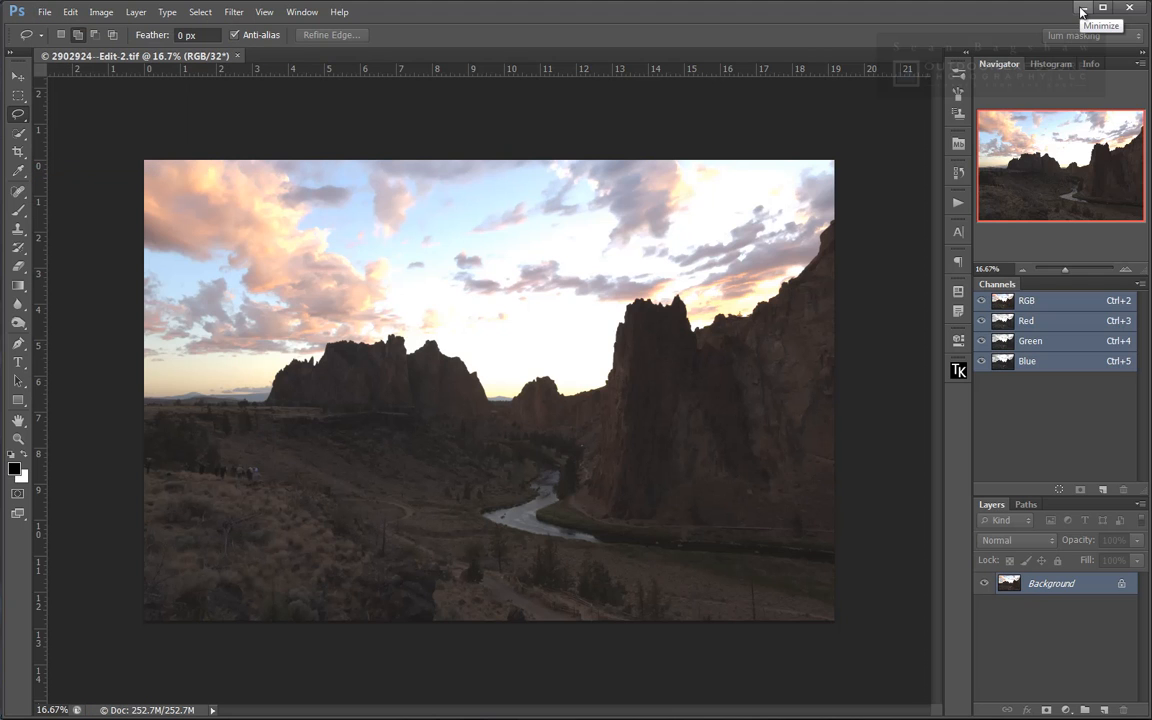
pyautogui.click(1081, 8)
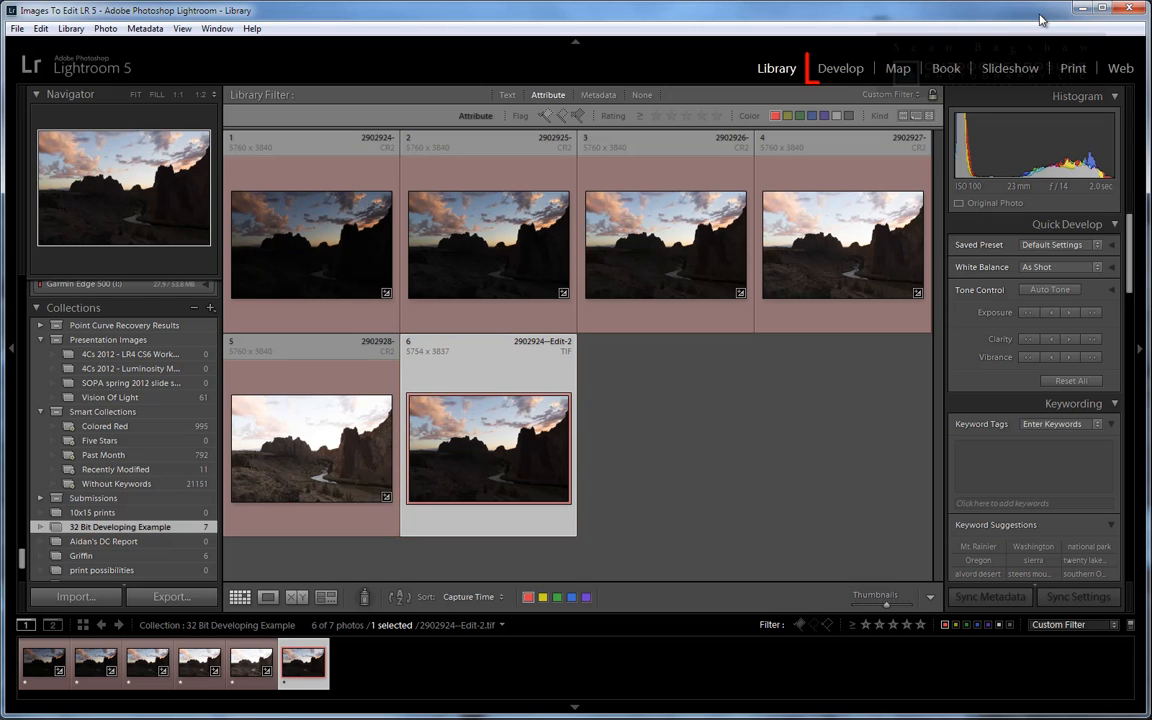
# Switch to Develop on a raw CR2 frame and pull Exposure down to −5.
pyautogui.click(840, 68)
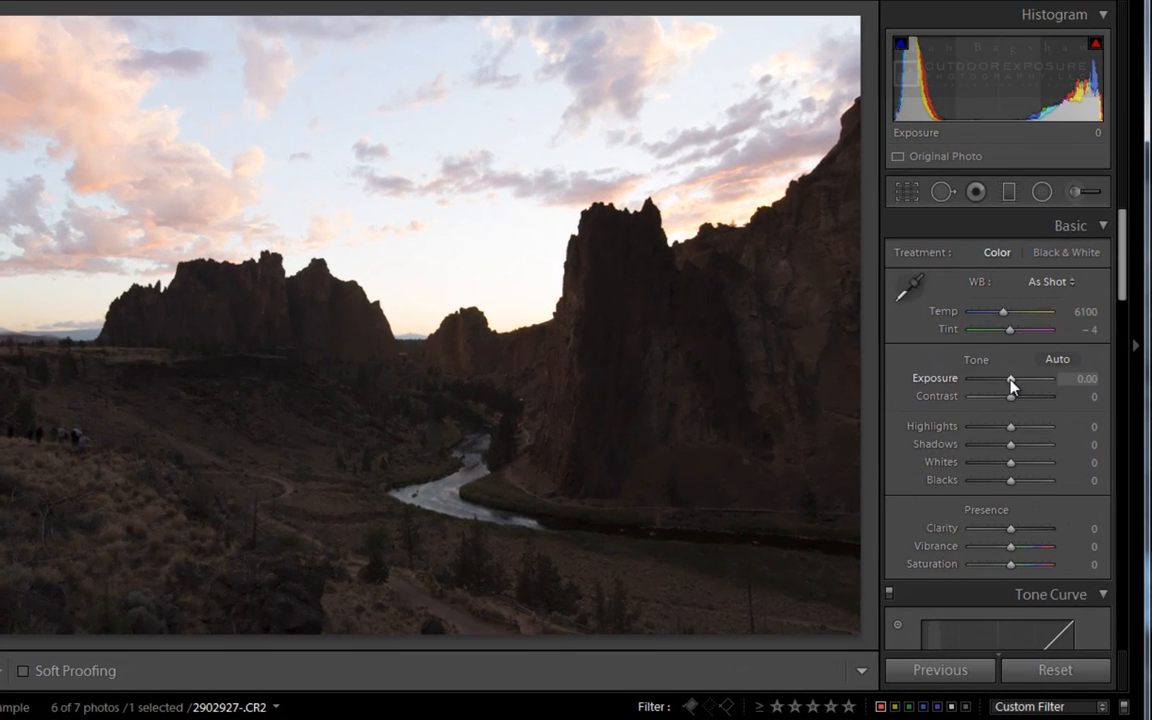
pyautogui.moveTo(1010, 378); pyautogui.dragTo(978, 378)
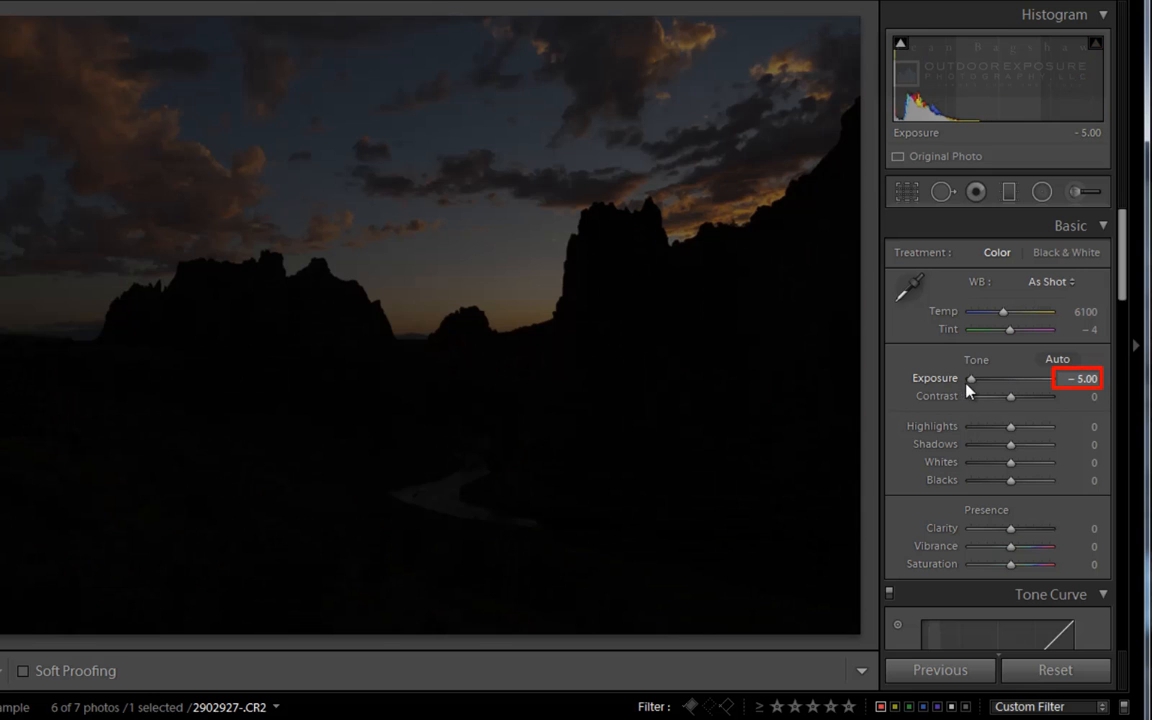
# Reset the raw frame's exposure, select the HDR TIFF, and test its Exposure range.
pyautogui.moveTo(970, 378); pyautogui.dragTo(1050, 378)
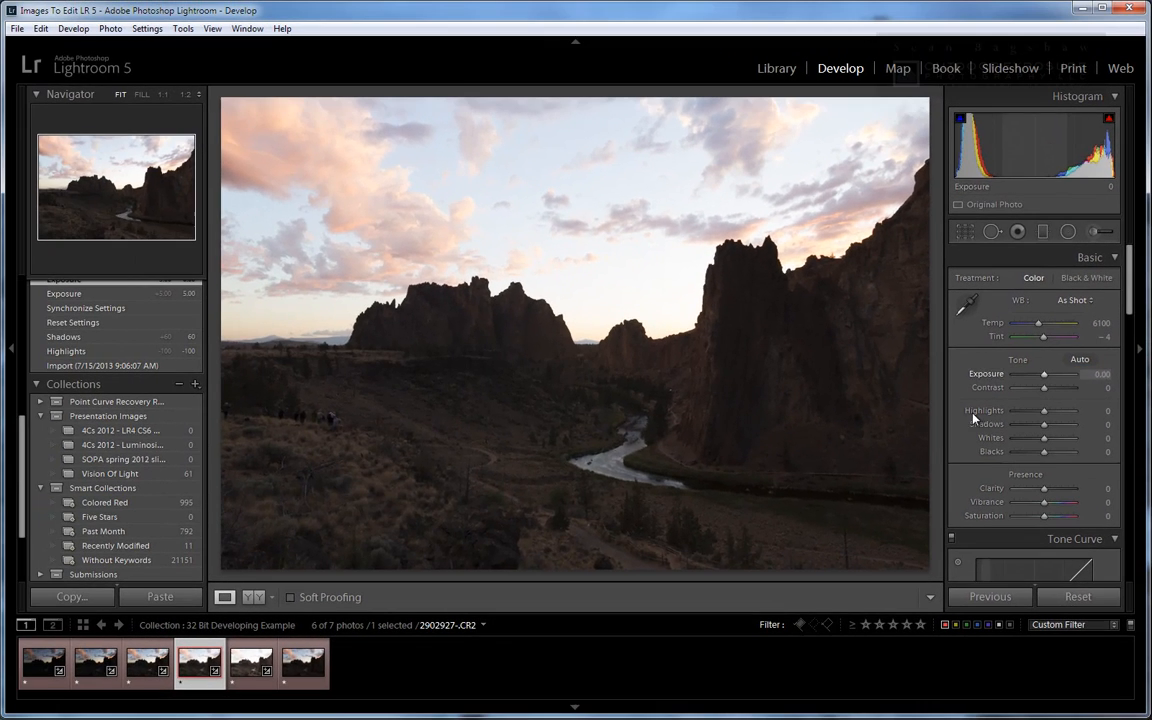
pyautogui.click(303, 662)
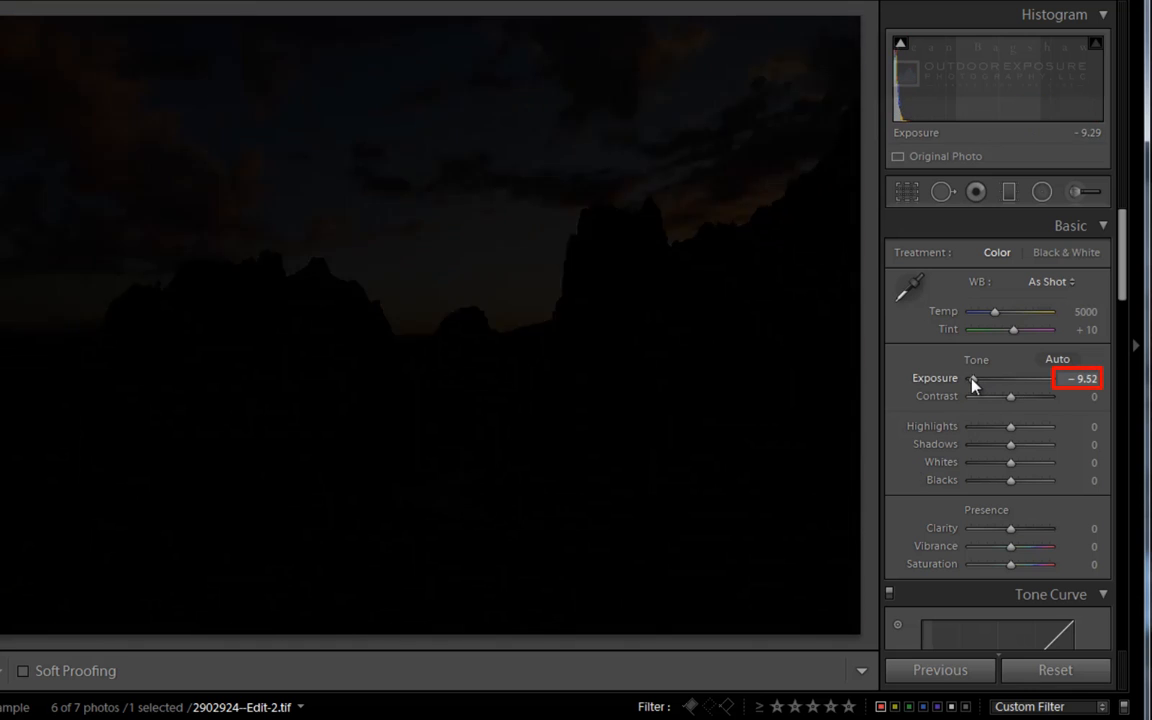
pyautogui.moveTo(972, 378); pyautogui.dragTo(1040, 378)
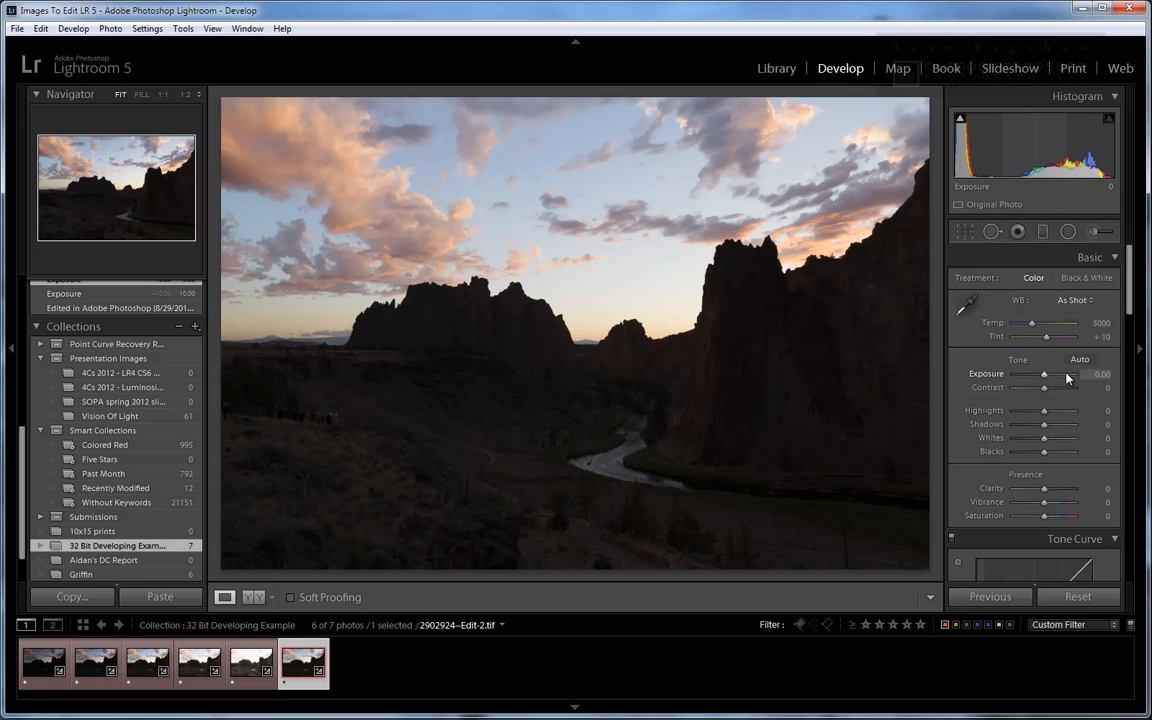
# Set Exposure +1.19, Highlights −98, Shadows +71, Whites −50 and Blacks −14 on the HDR sunset.
pyautogui.moveTo(1044, 387); pyautogui.dragTo(1055, 387)
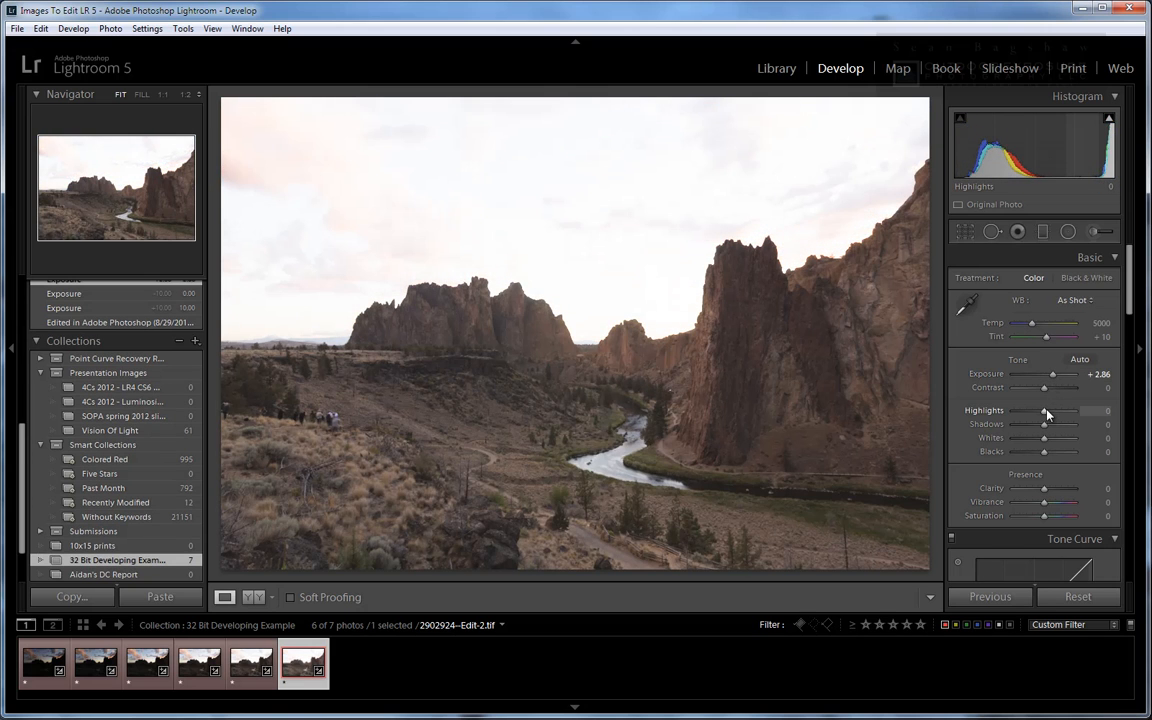
pyautogui.moveTo(1045, 411); pyautogui.dragTo(1015, 411)
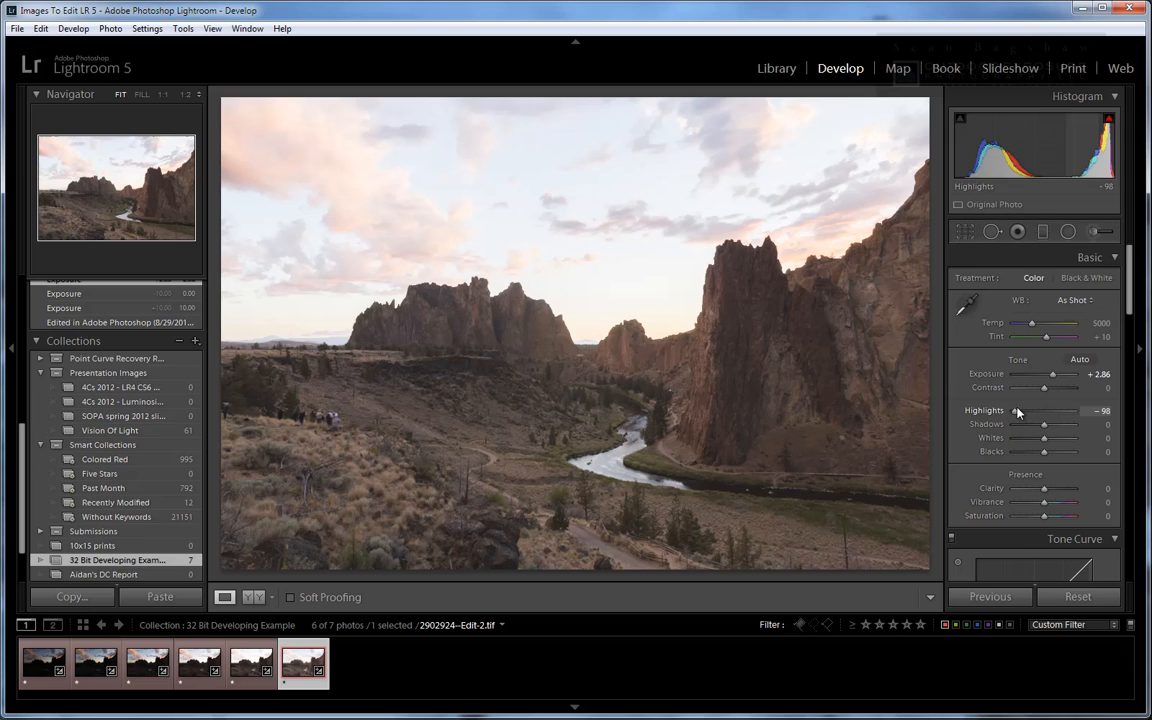
pyautogui.moveTo(1044, 424); pyautogui.dragTo(1050, 424)
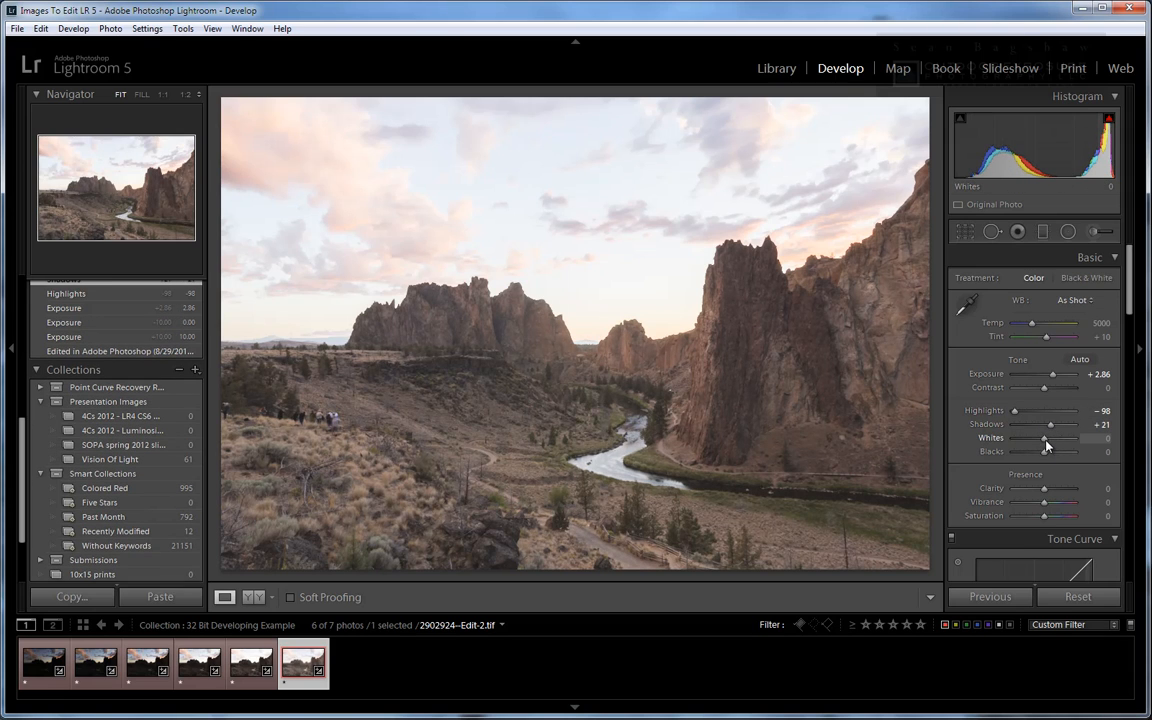
pyautogui.moveTo(1045, 438); pyautogui.dragTo(1030, 438)
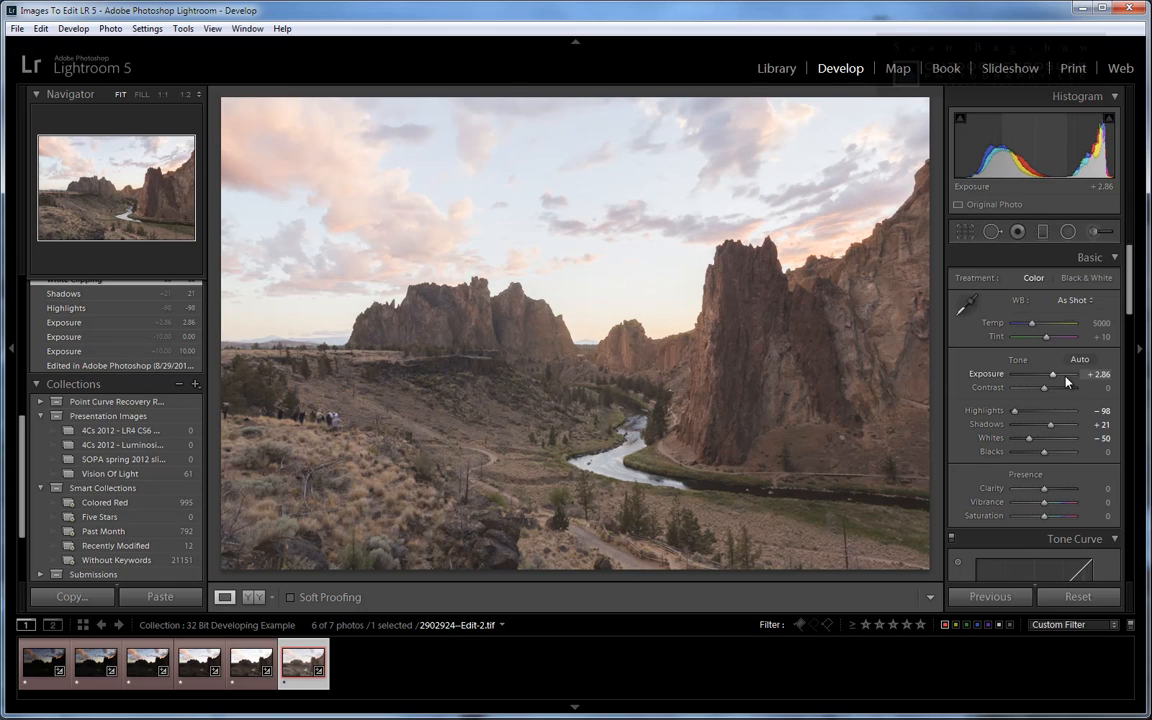
pyautogui.moveTo(1052, 374); pyautogui.dragTo(1048, 374)
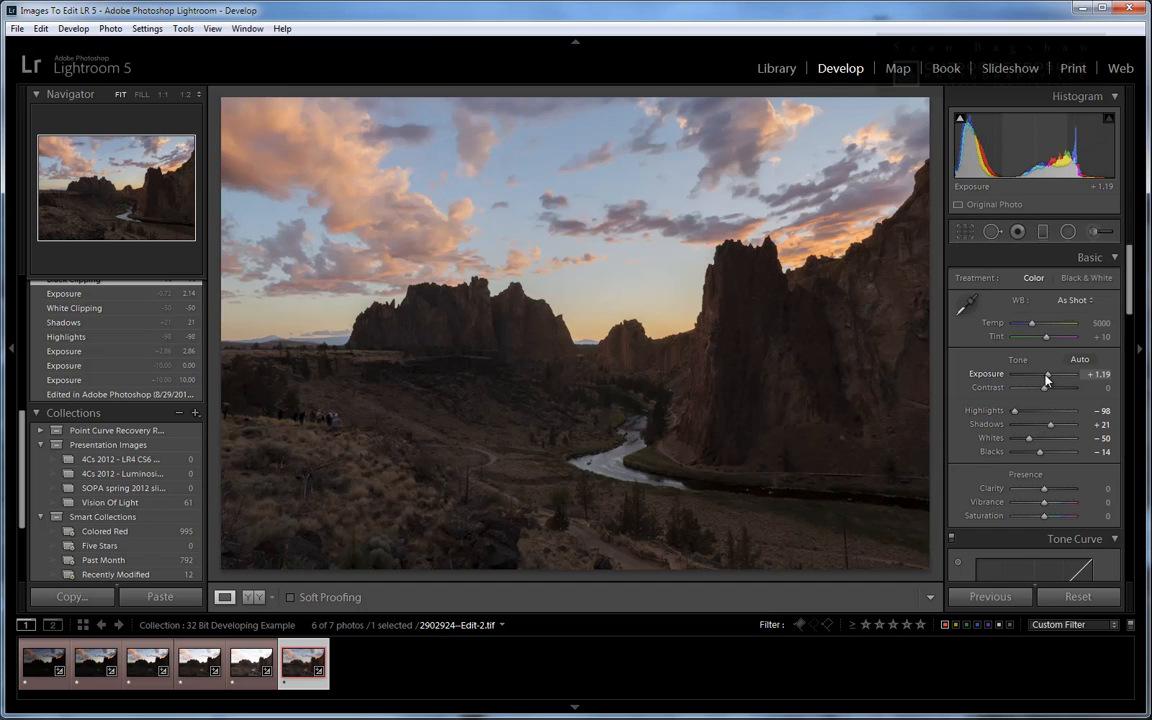
pyautogui.moveTo(1033, 424); pyautogui.dragTo(1060, 424)
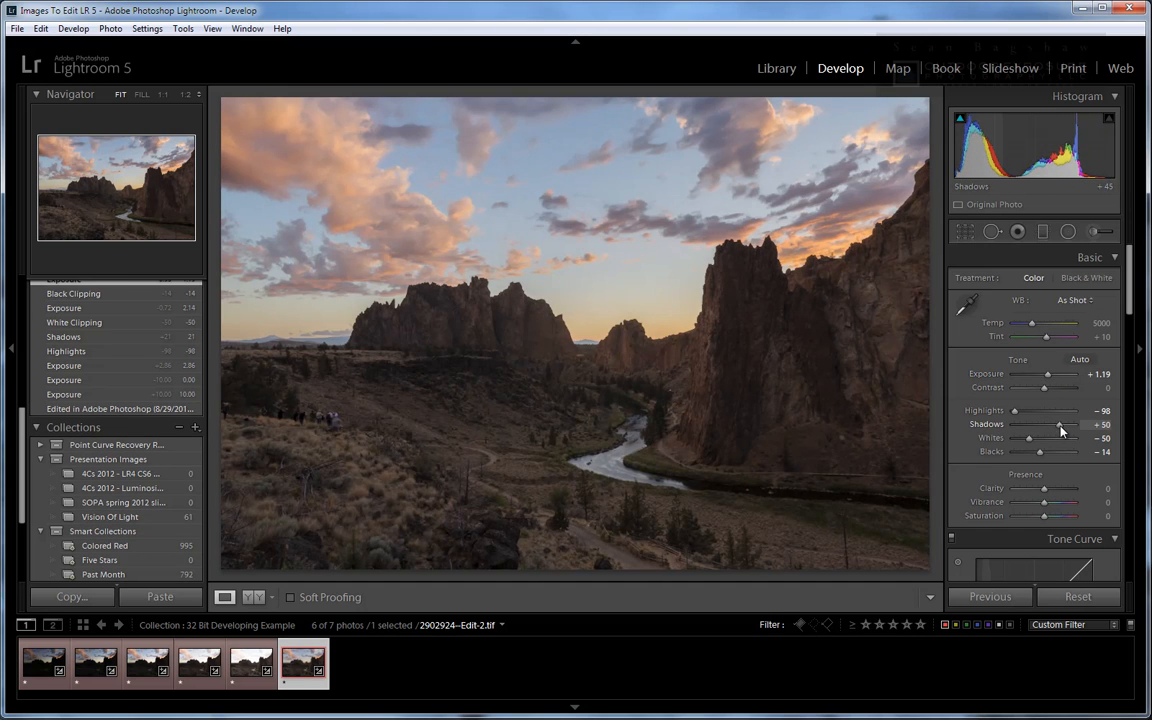
pyautogui.moveTo(1050, 424); pyautogui.dragTo(1066, 424)
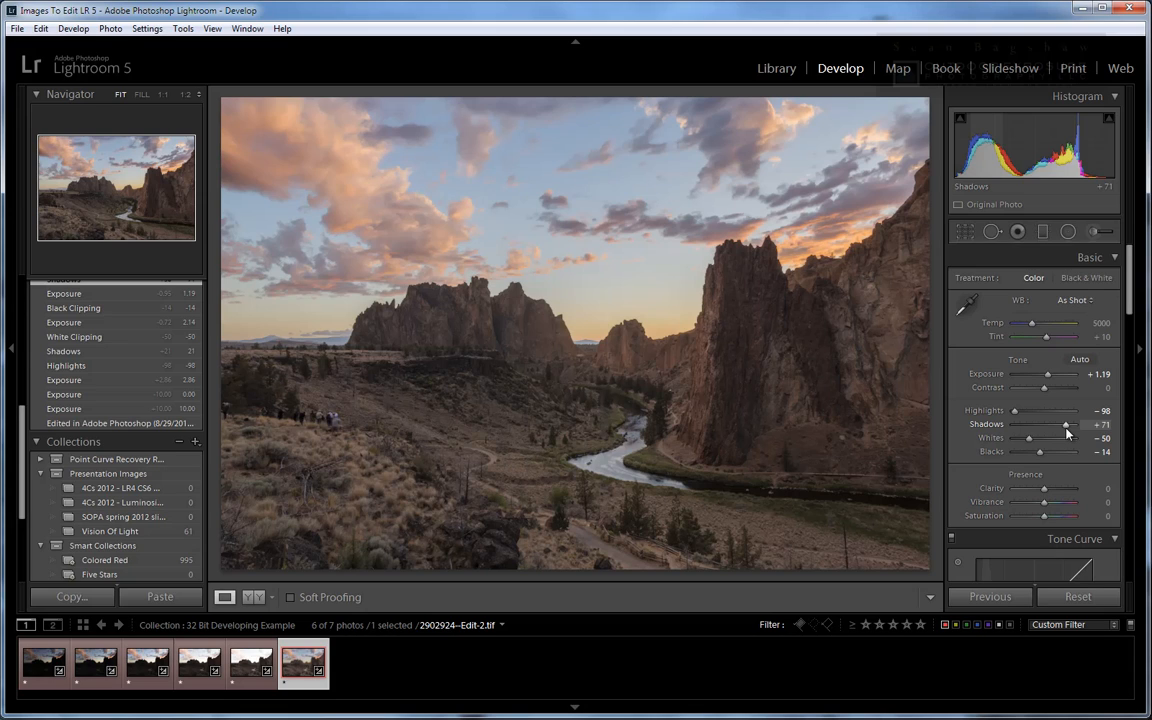
# Send the toned HDR TIFF to Photoshop CS6 via Edit In from its context menu.
pyautogui.rightClick(548, 248)
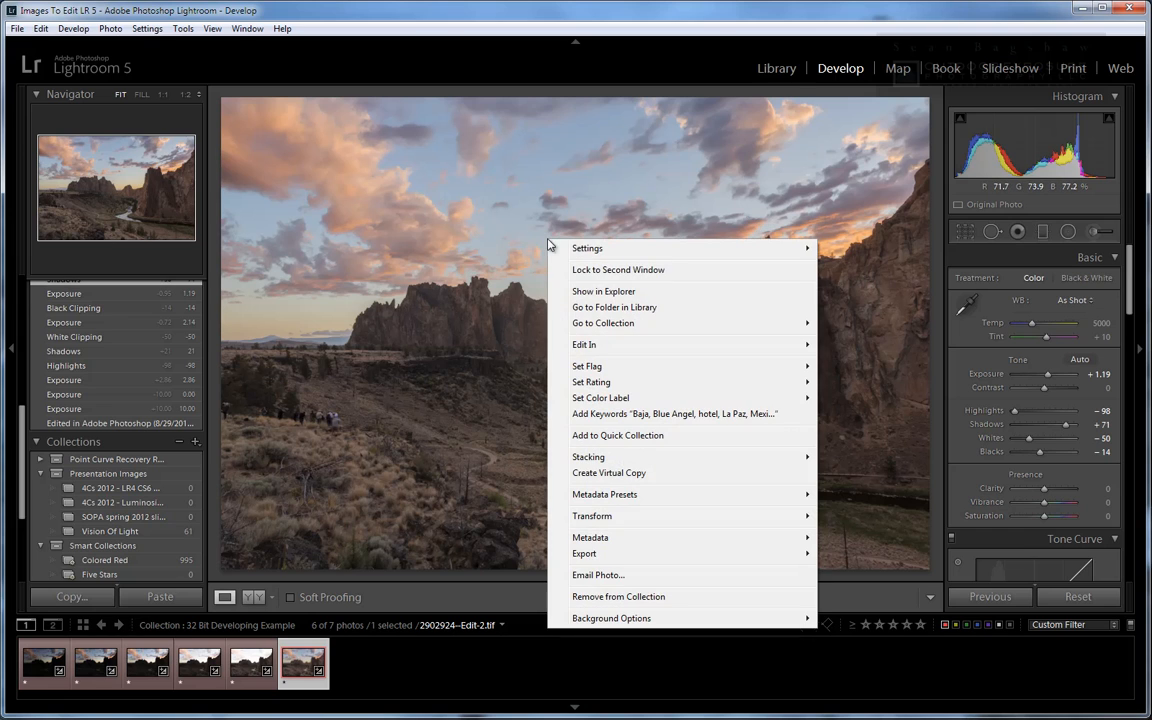
pyautogui.moveTo(584, 344)
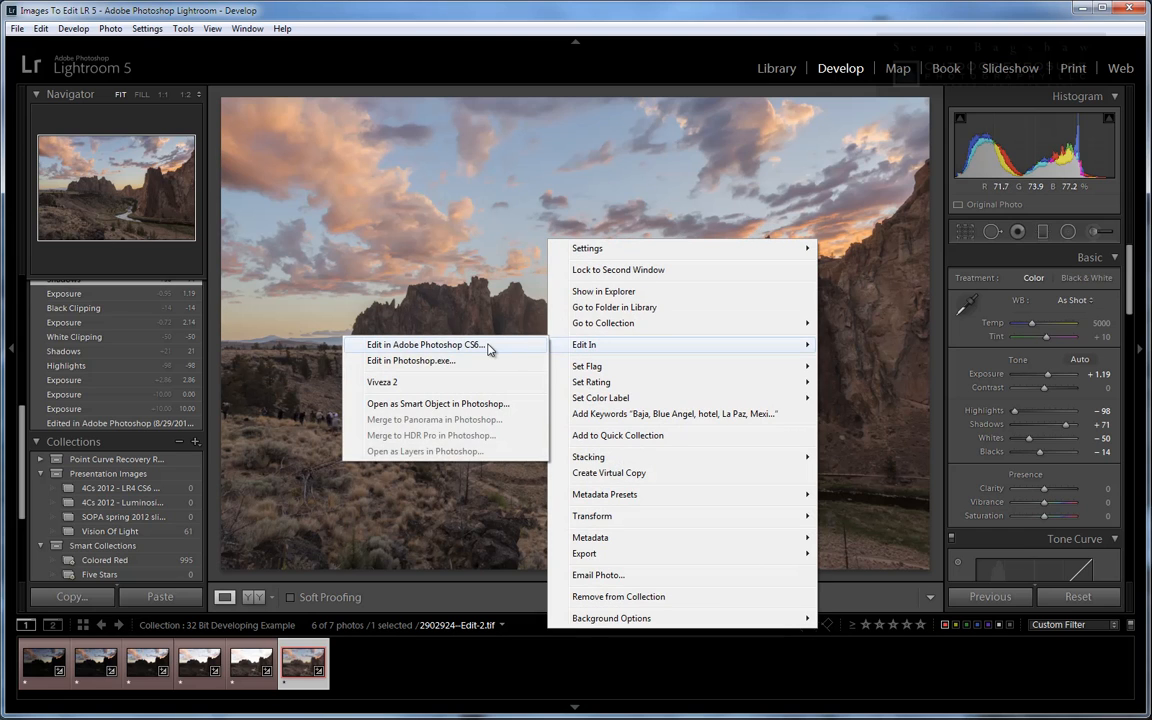
pyautogui.click(425, 344)
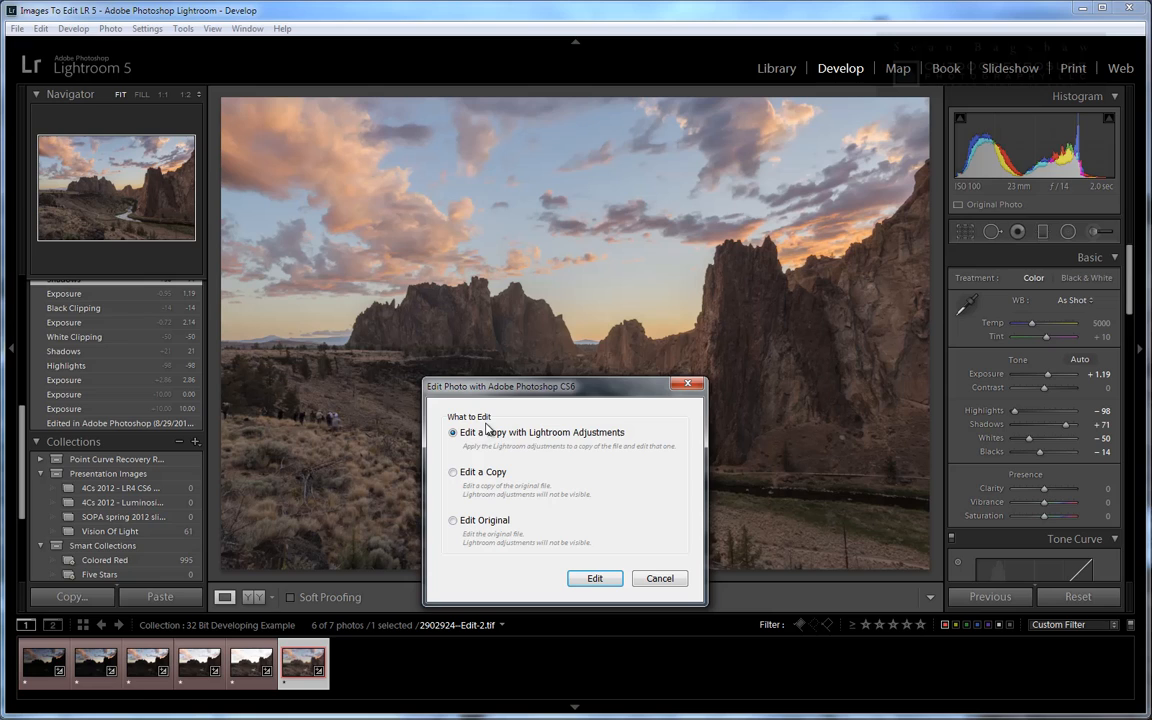
pyautogui.moveTo(615, 444)
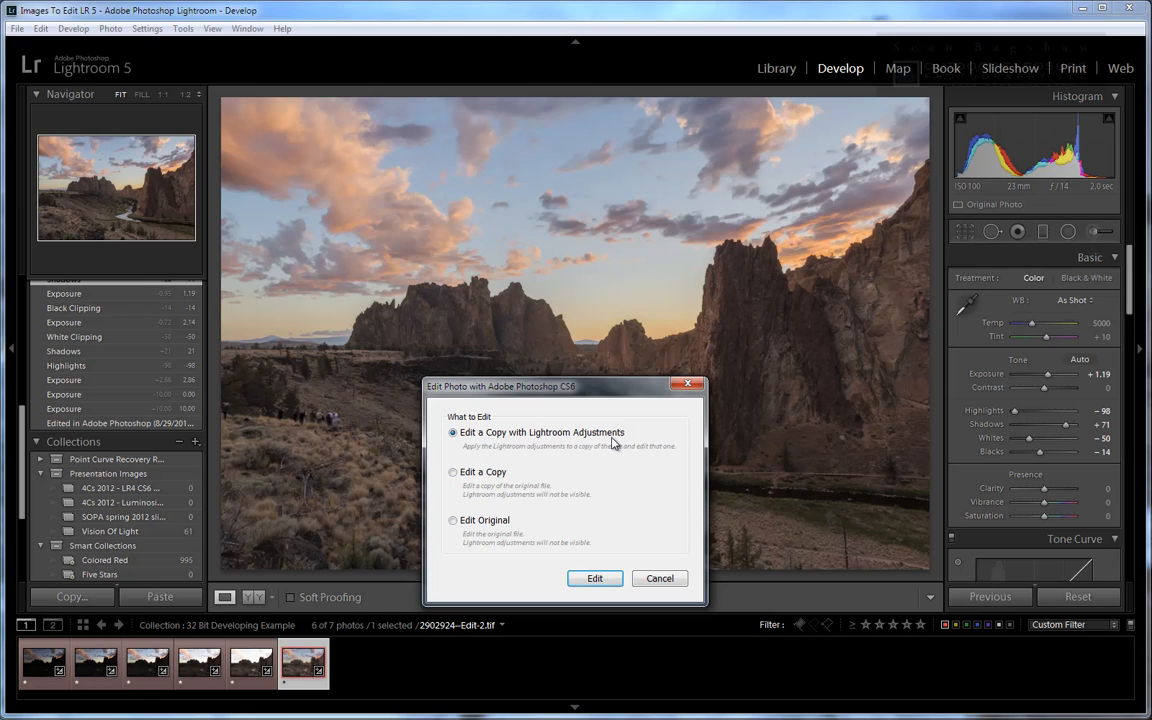
pyautogui.moveTo(613, 557)
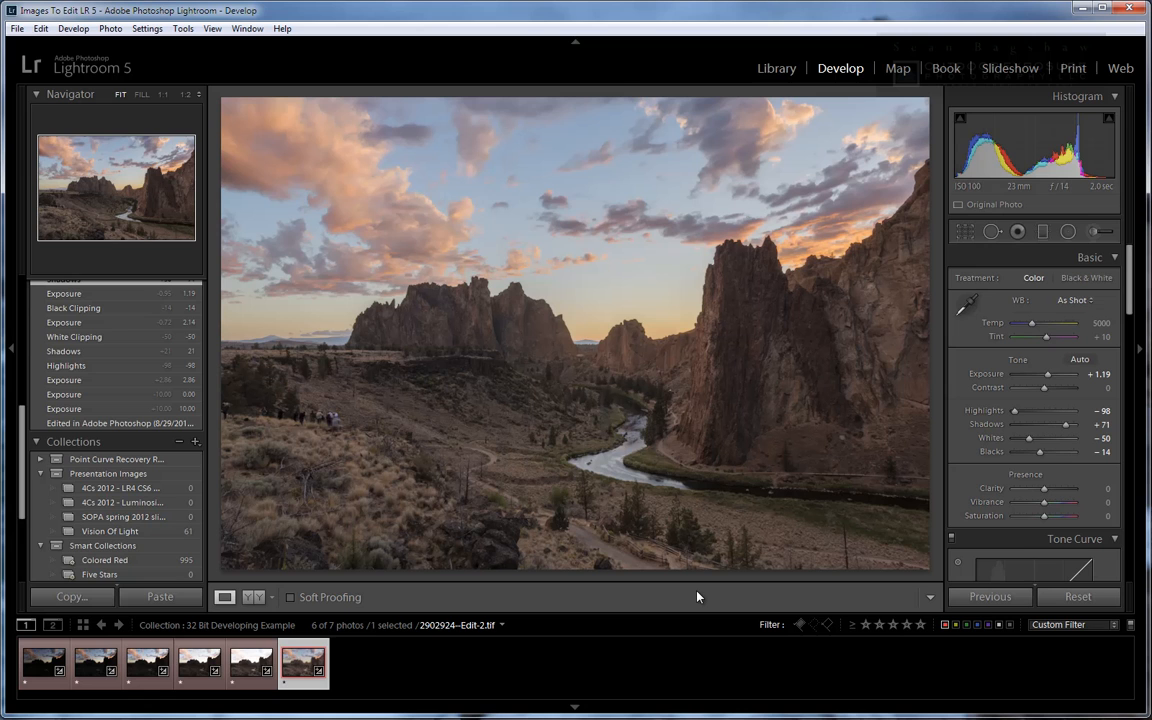
pyautogui.moveTo(775, 592)
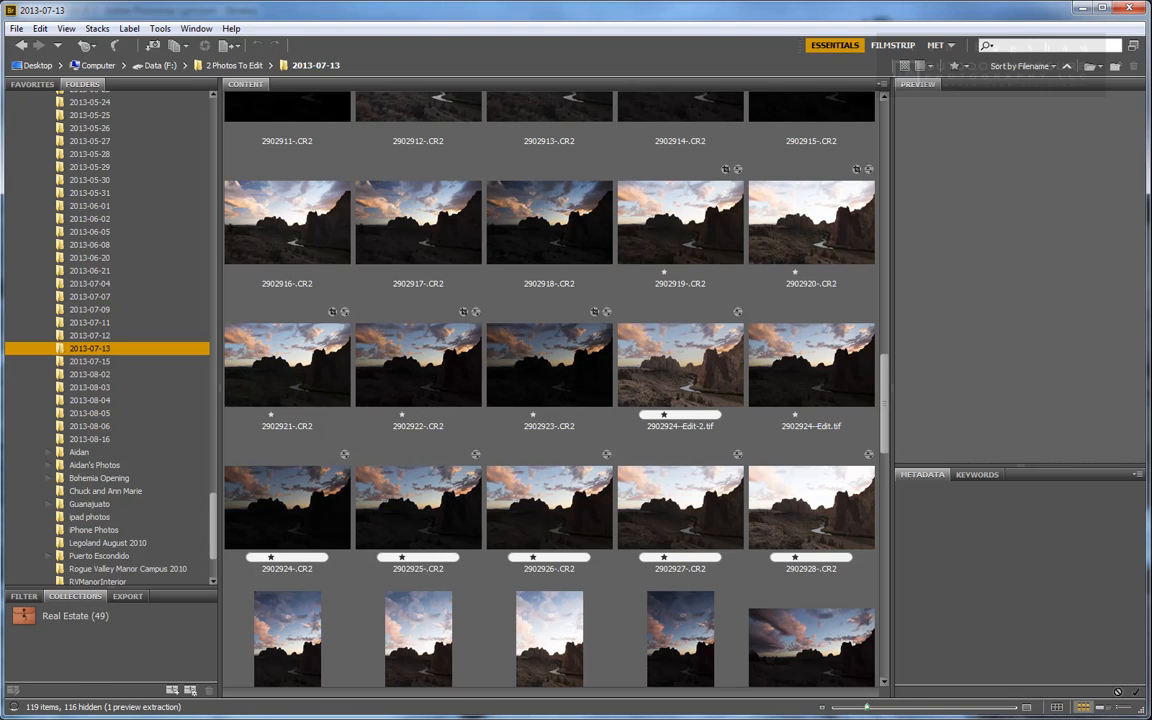
# Select raw brackets 2902924–2902928 in Bridge and run Photoshop's Merge to HDR Pro.
pyautogui.click(287, 507)
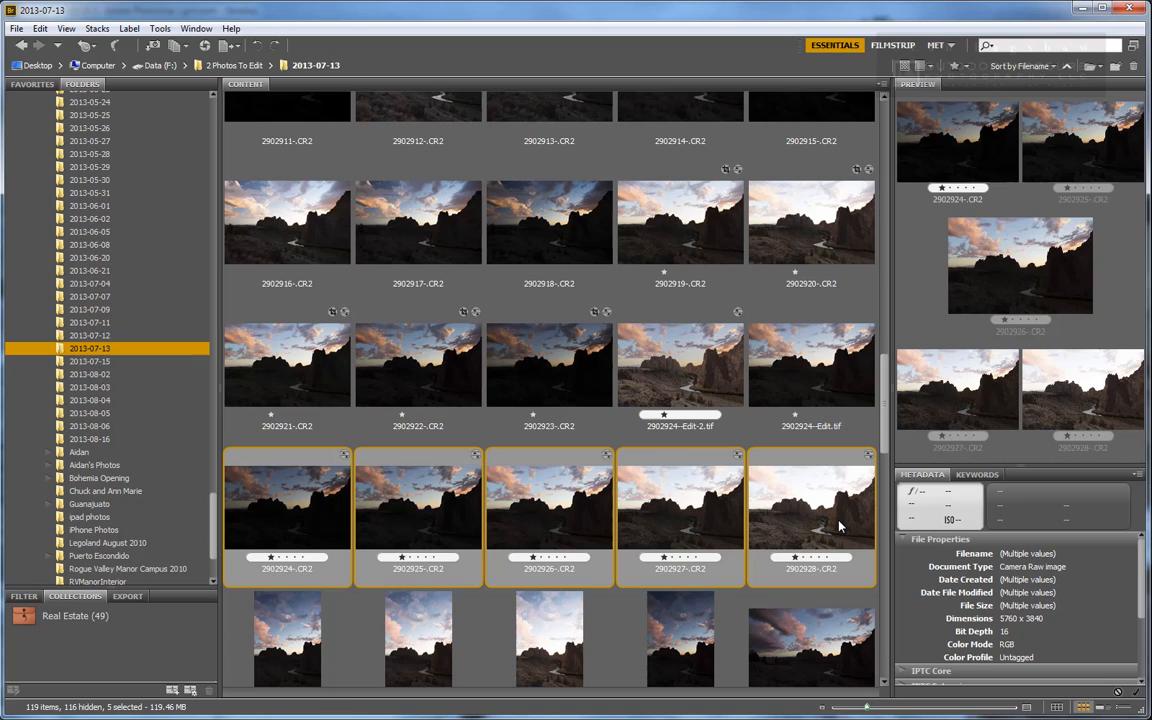
pyautogui.moveTo(210, 103)
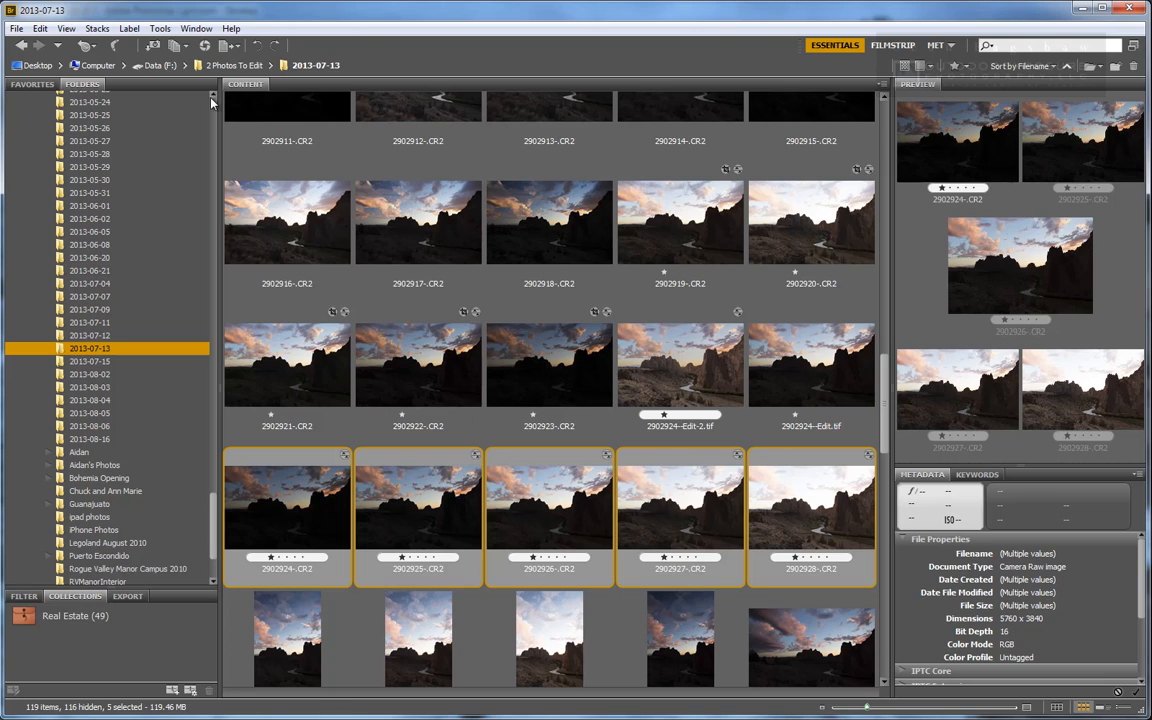
pyautogui.click(159, 28)
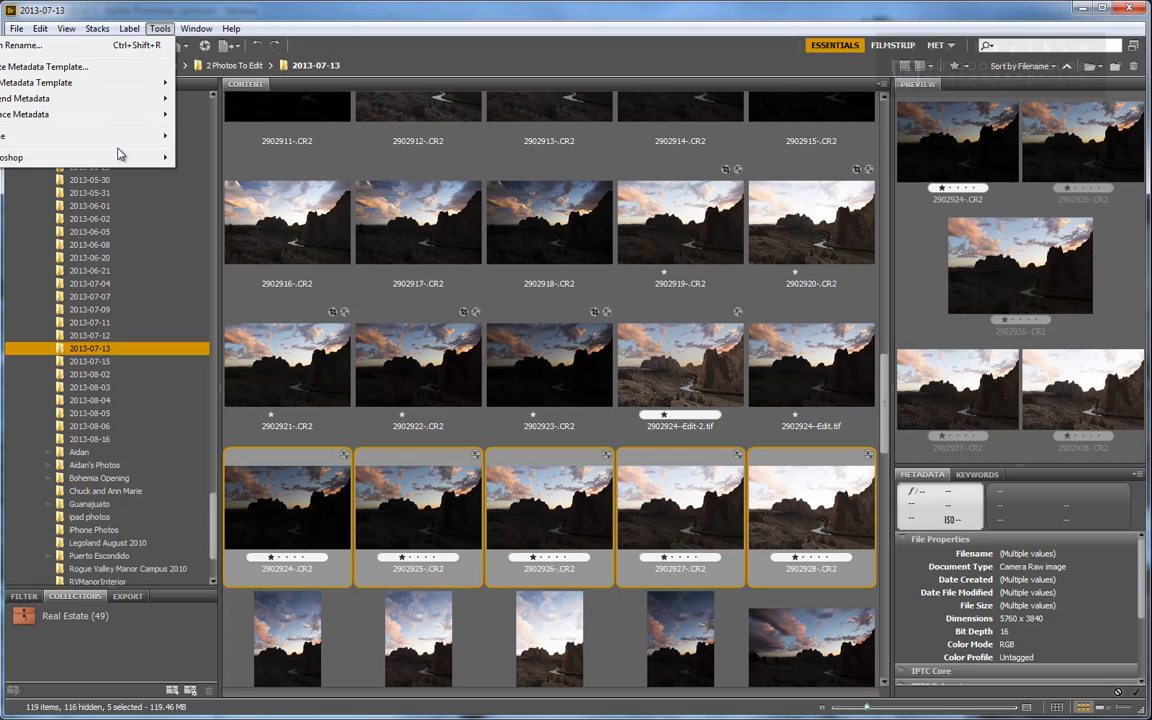
pyautogui.click(12, 157)
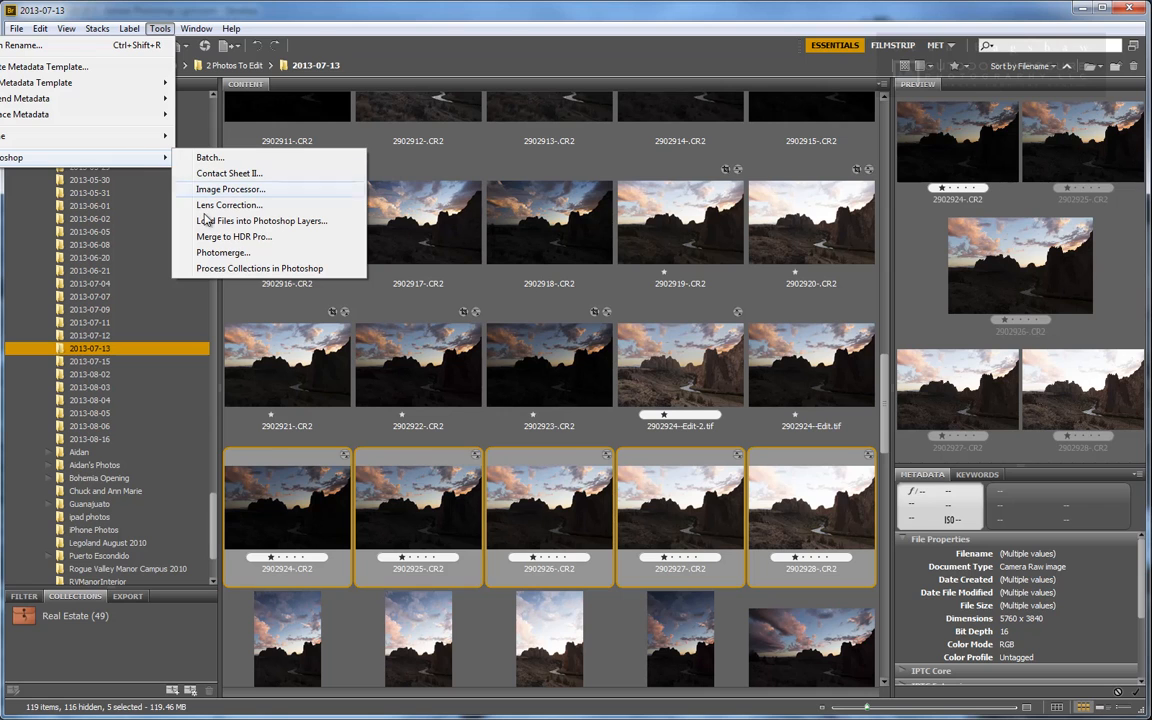
pyautogui.click(262, 220)
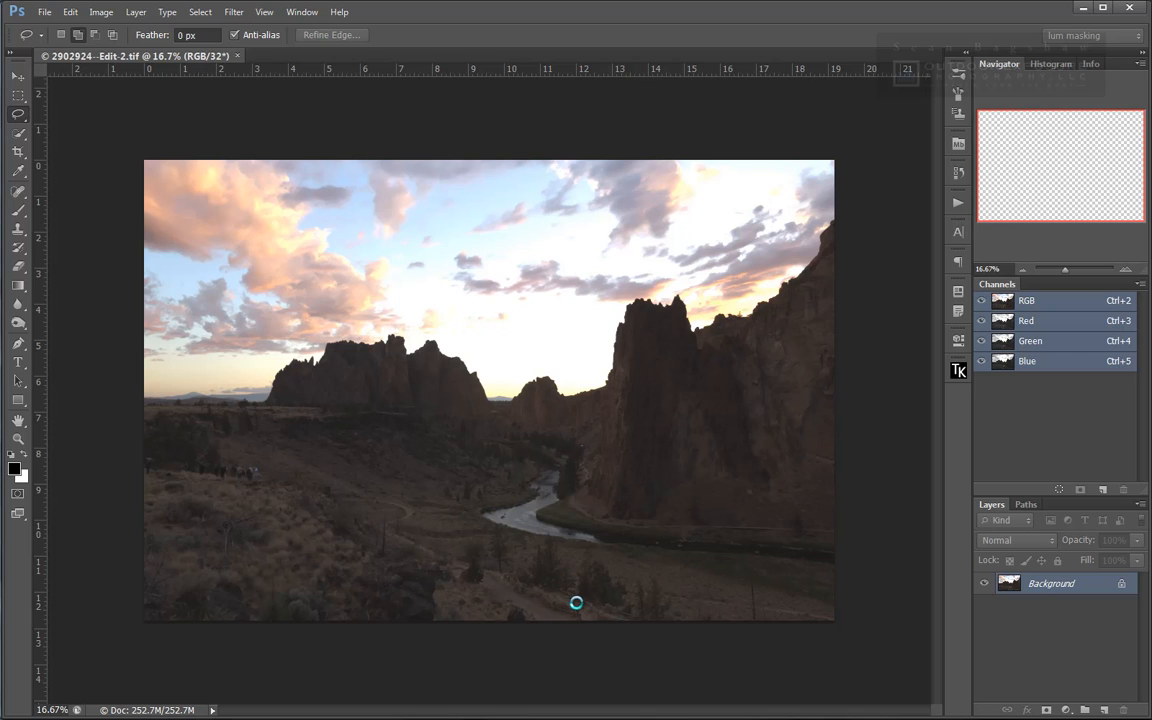
# Merge the brackets in 32-bit mode with Remove ghosts, then save the HDR document.
pyautogui.click(375, 55)
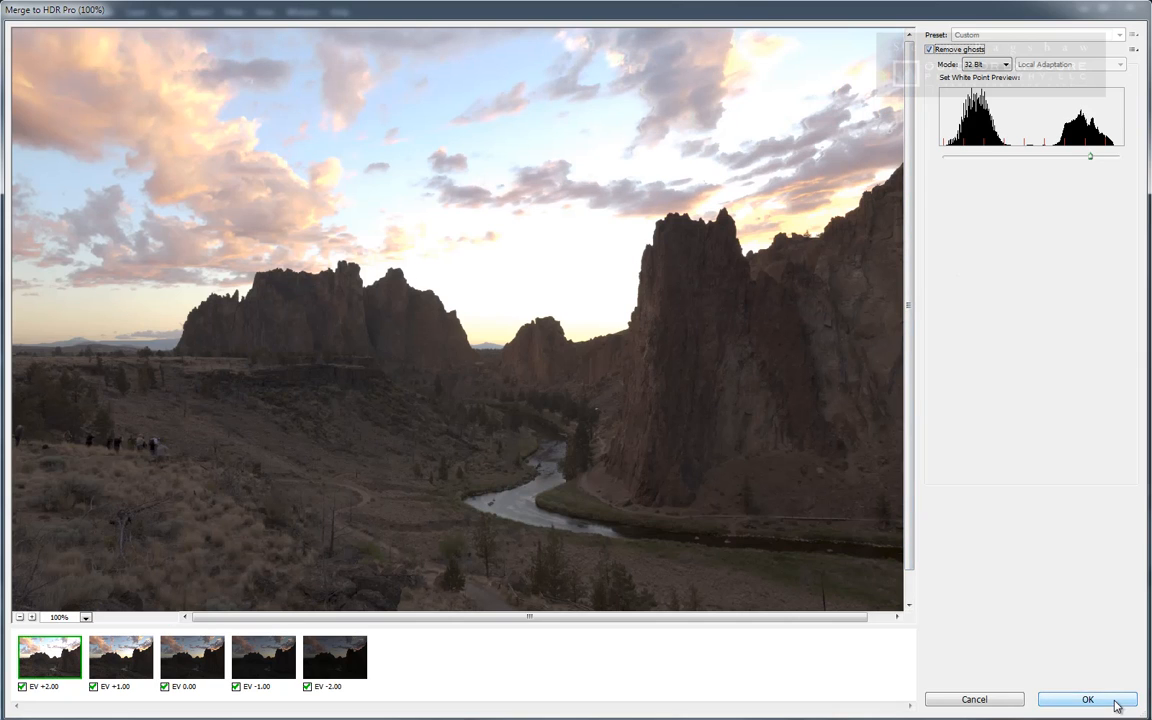
pyautogui.click(1087, 699)
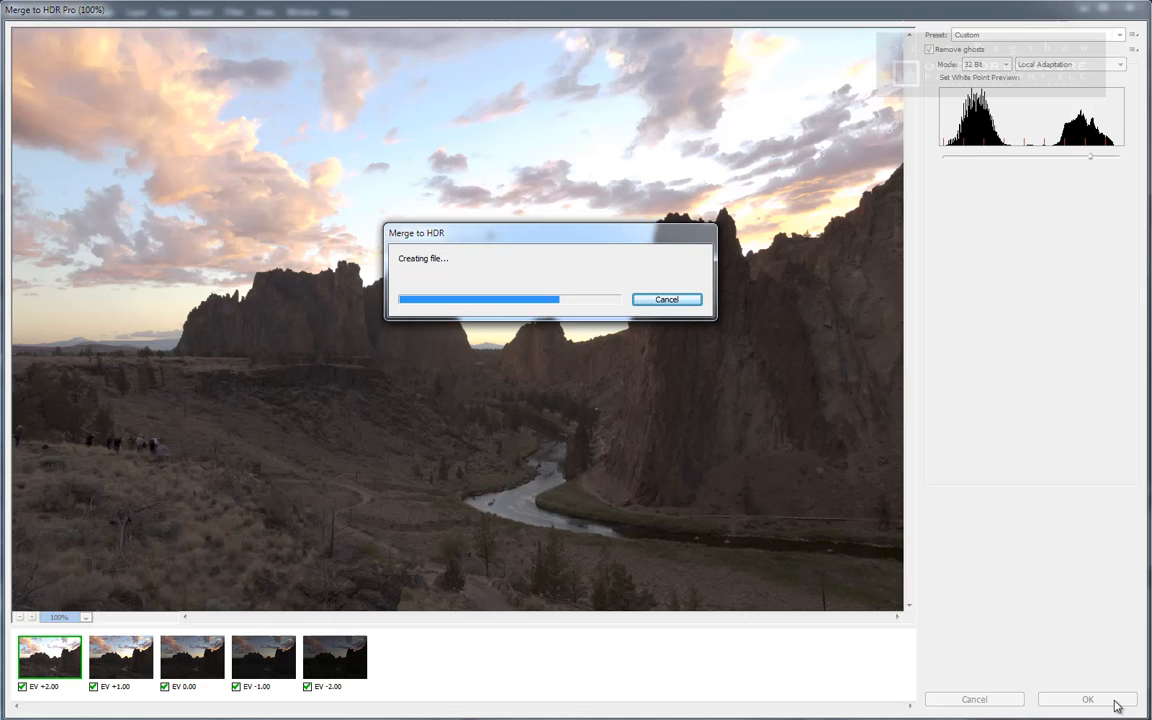
pyautogui.click(1087, 699)
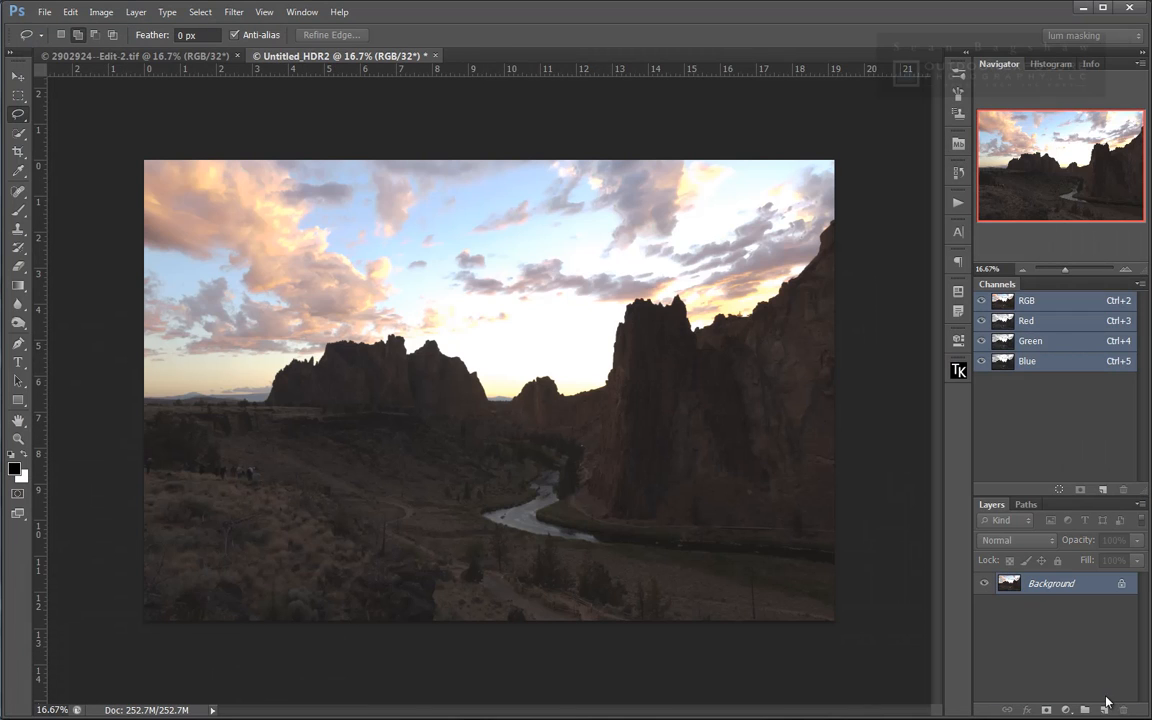
pyautogui.moveTo(55, 30)
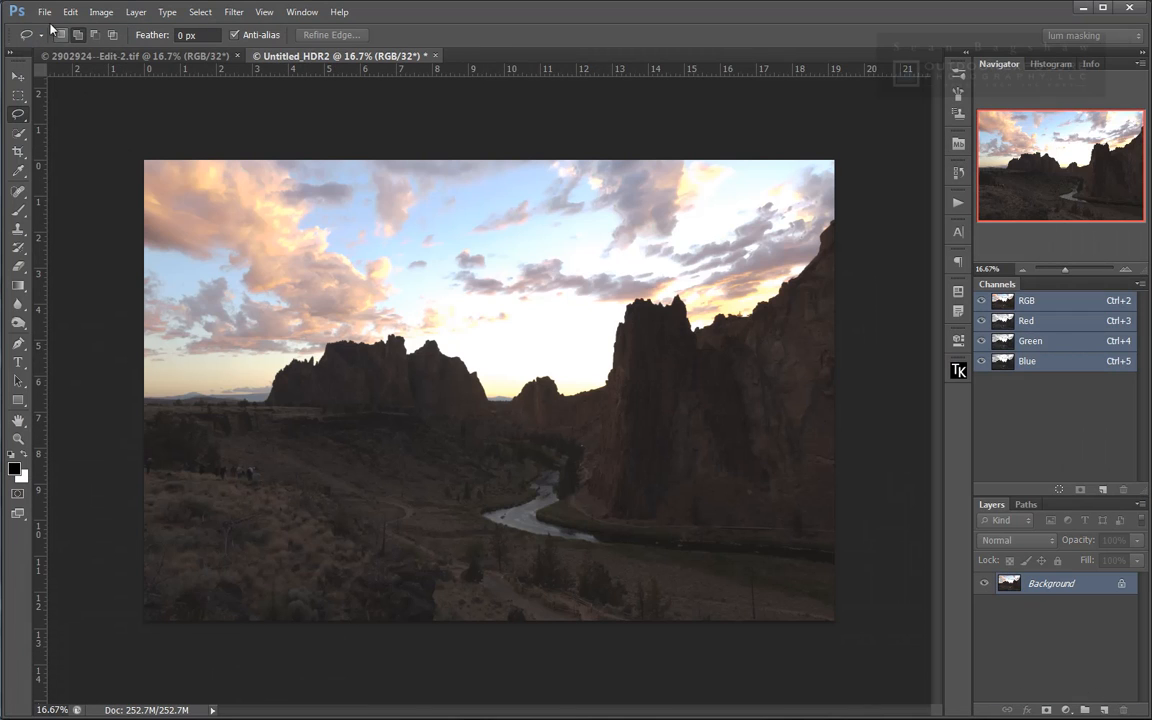
pyautogui.click(44, 11)
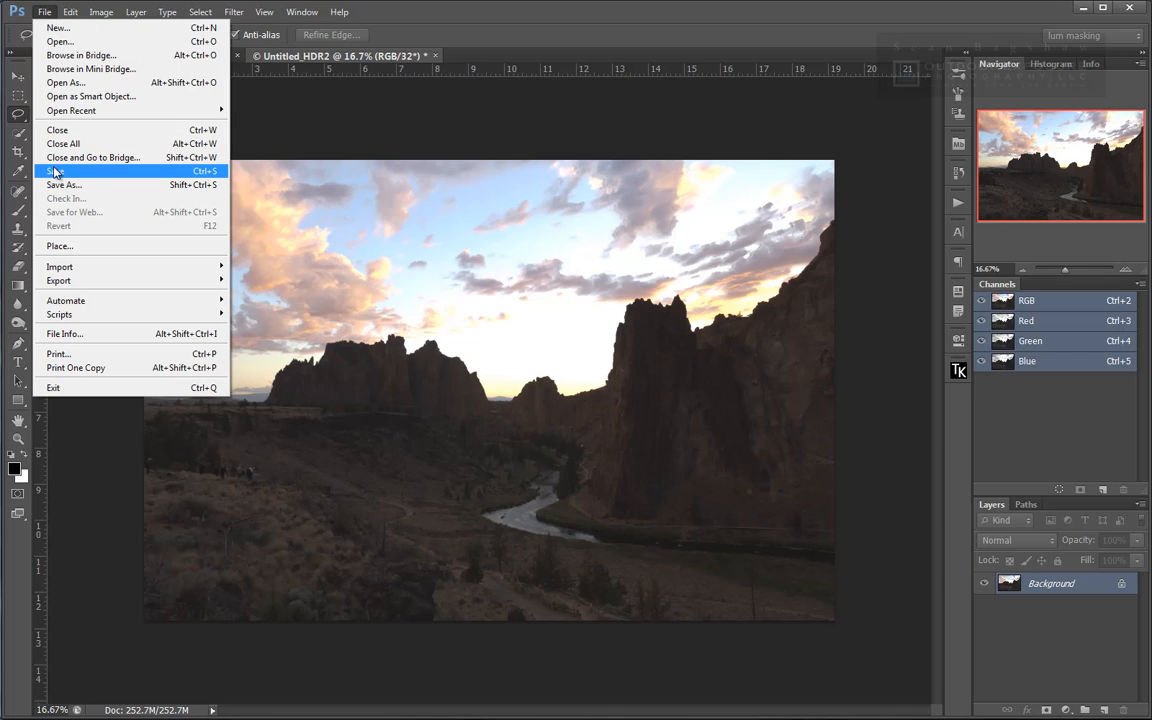
pyautogui.click(60, 171)
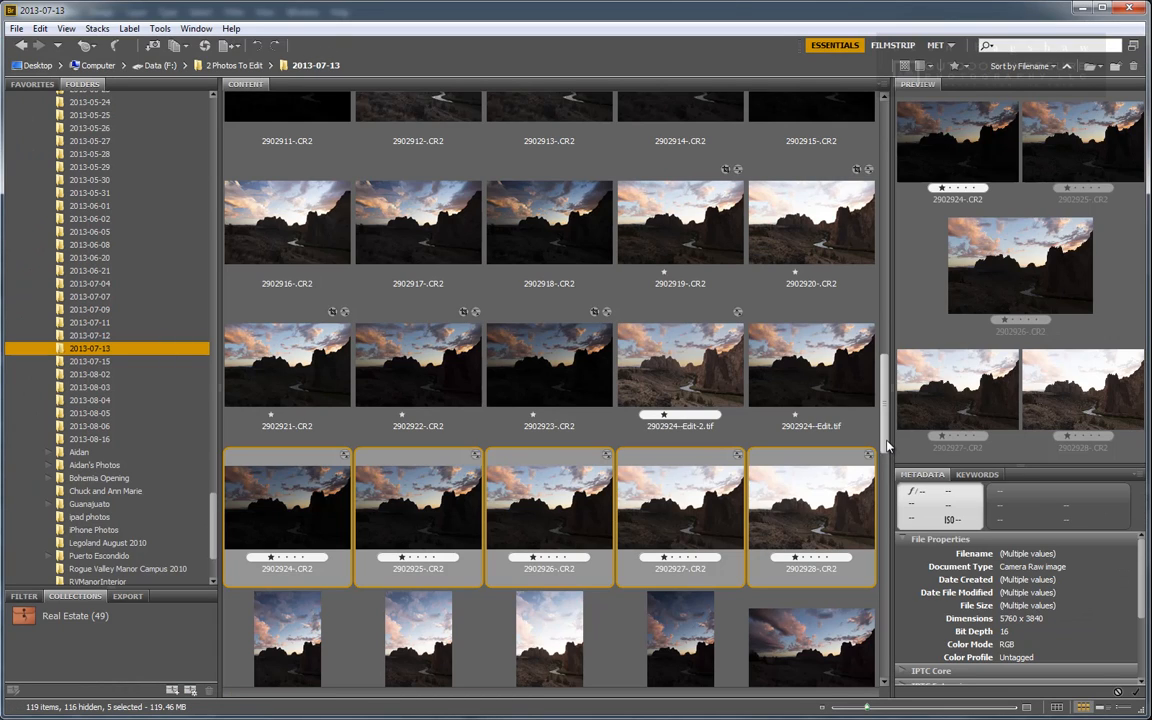
pyautogui.moveTo(843, 398)
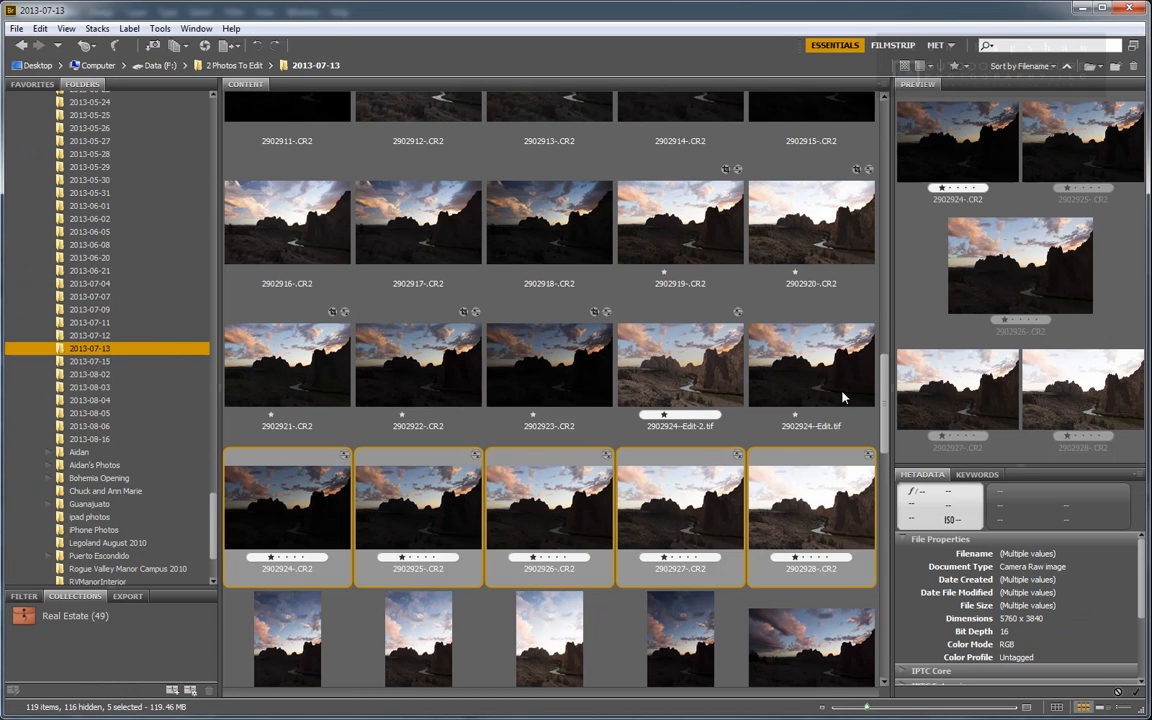
# Open 2902924--Edit.tif from Bridge's Content panel in Camera Raw.
pyautogui.click(811, 365)
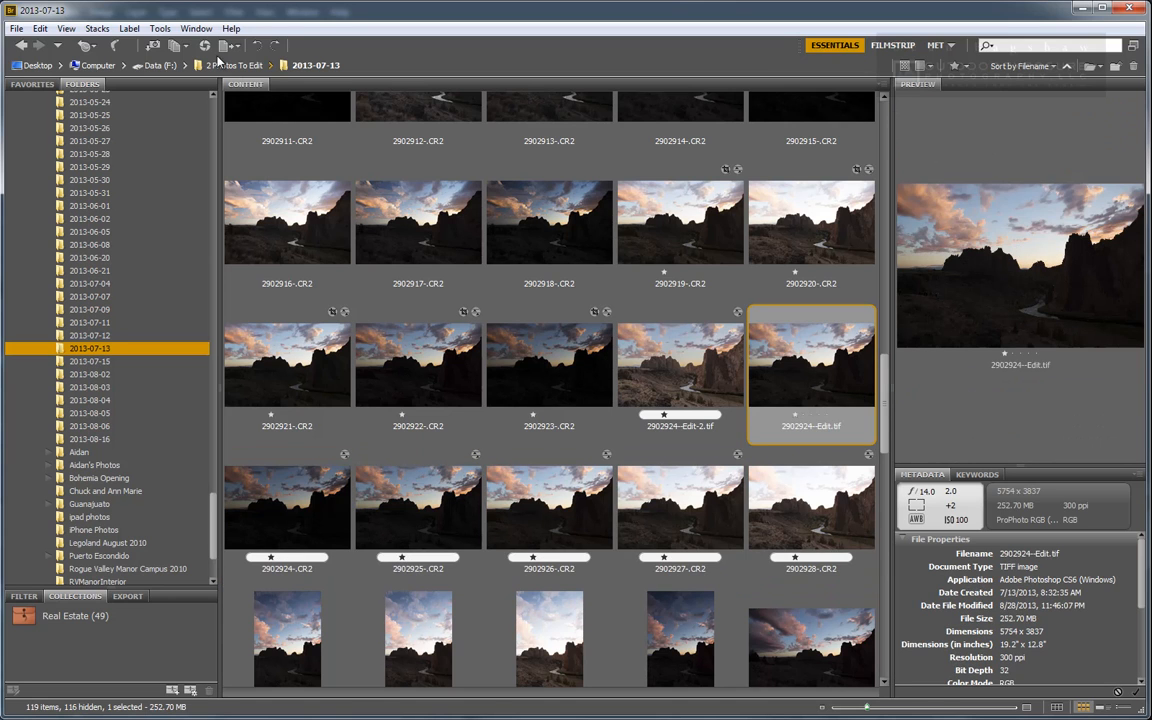
pyautogui.doubleClick(811, 365)
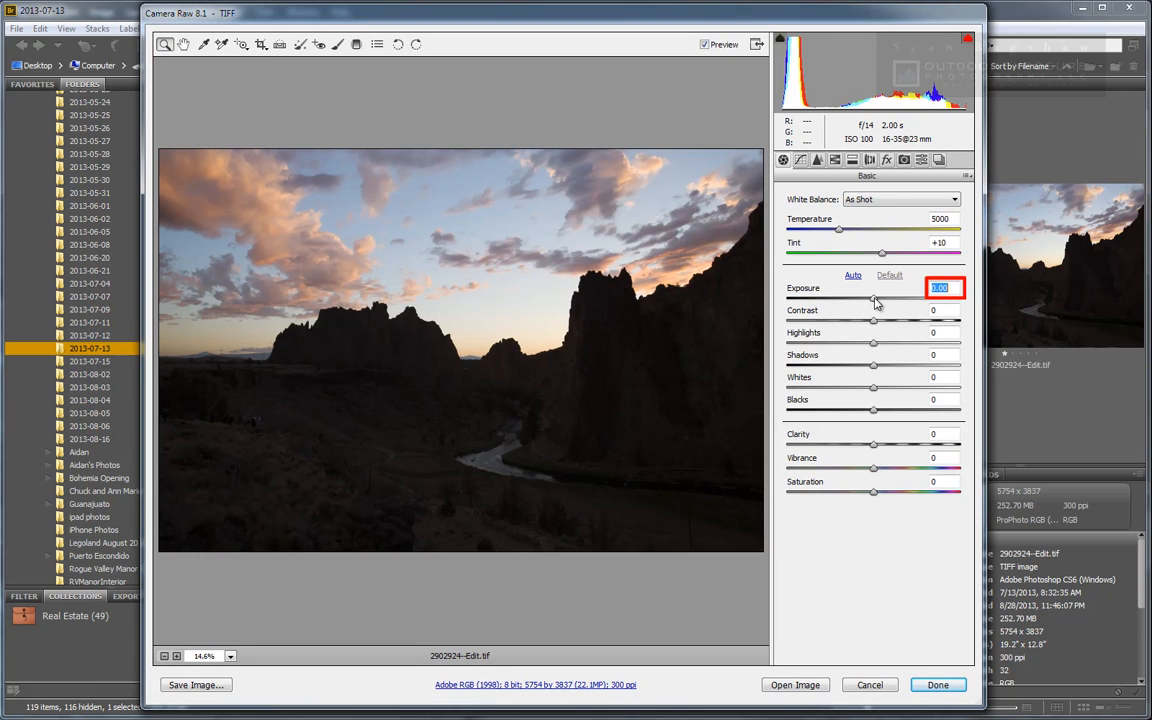
# Cancel Camera Raw without keeping any basic adjustments, returning to Bridge.
pyautogui.write('+10.00')
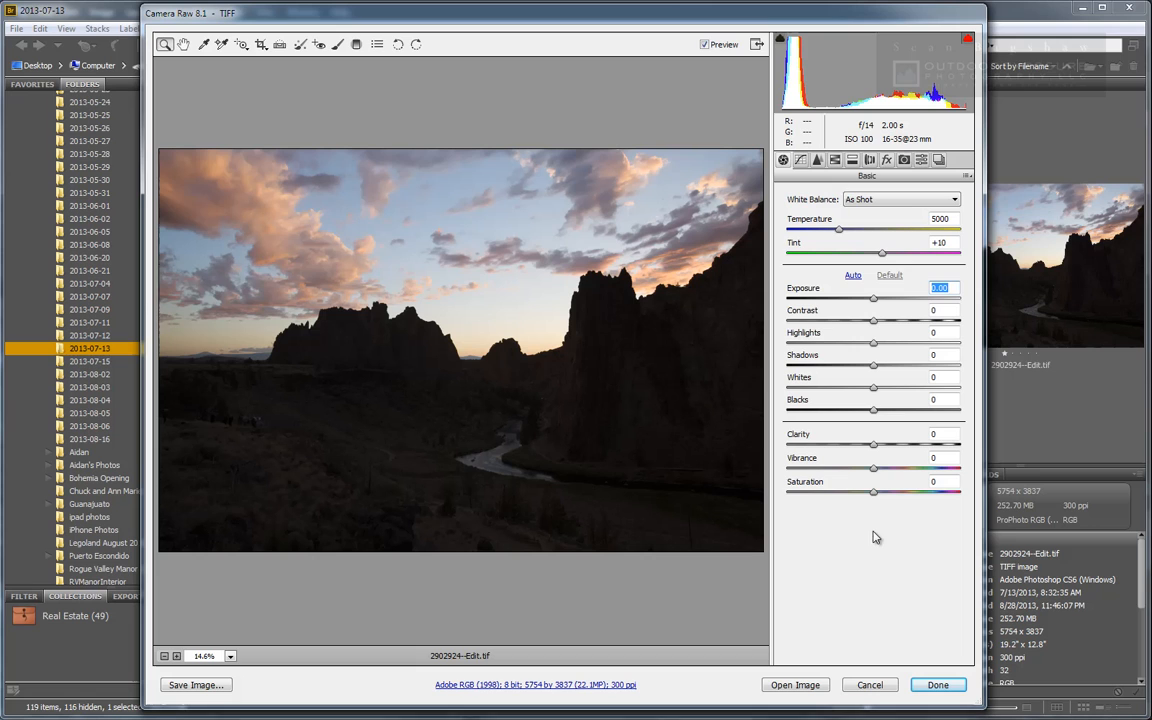
pyautogui.click(937, 685)
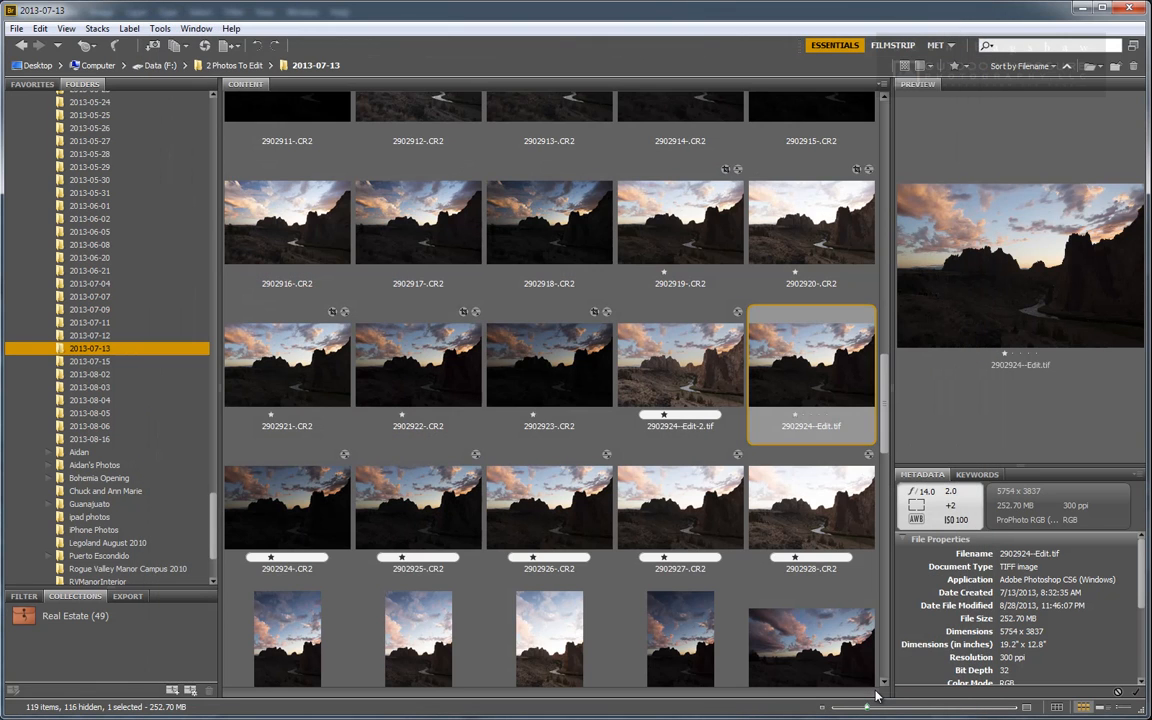